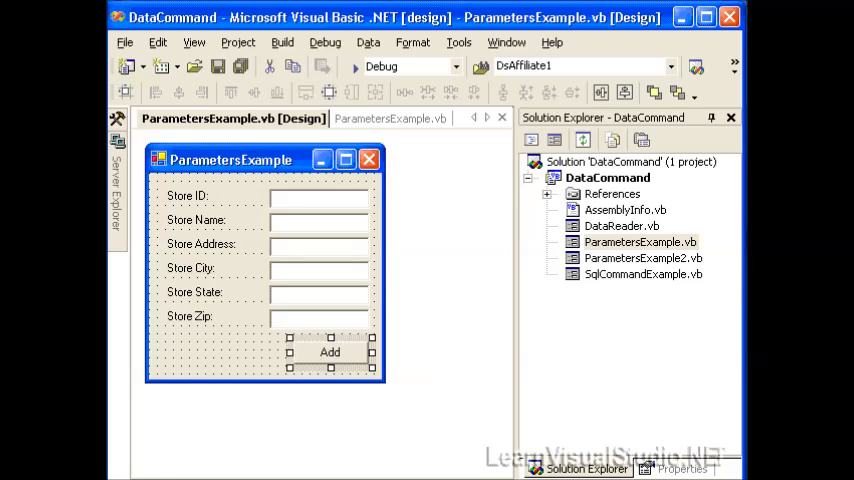
mouse_move(324, 42)
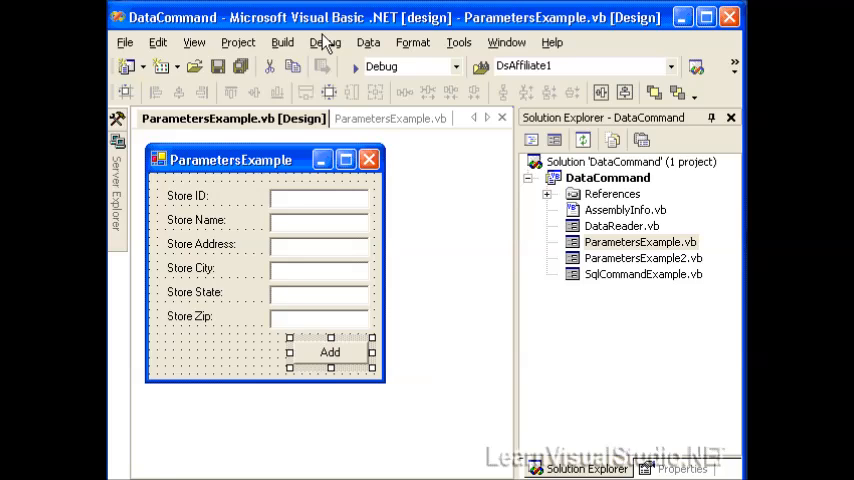
mouse_move(248, 168)
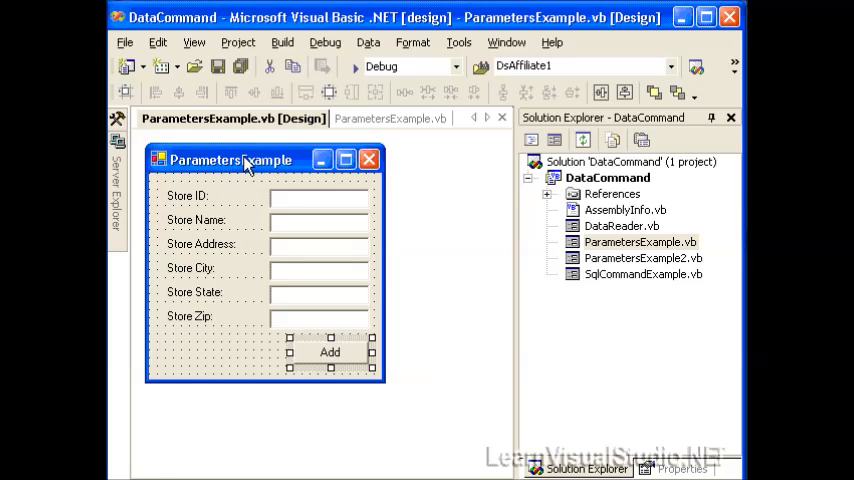
mouse_move(258, 168)
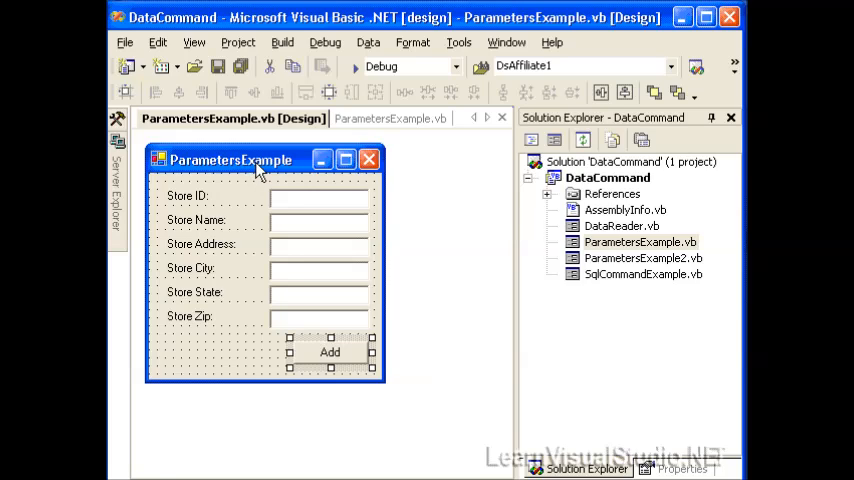
mouse_move(196, 240)
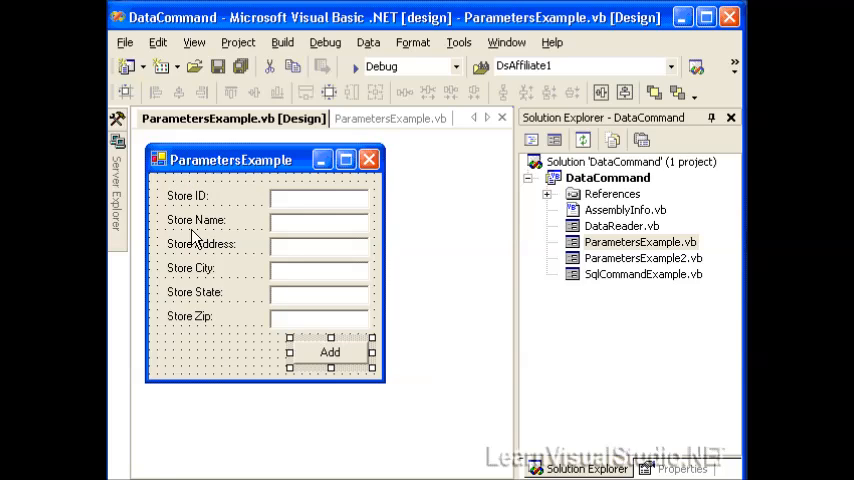
mouse_move(192, 348)
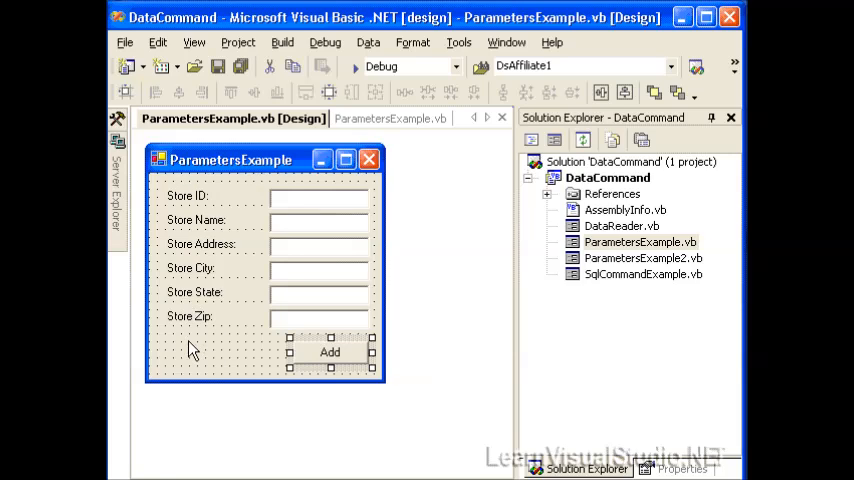
mouse_move(320, 348)
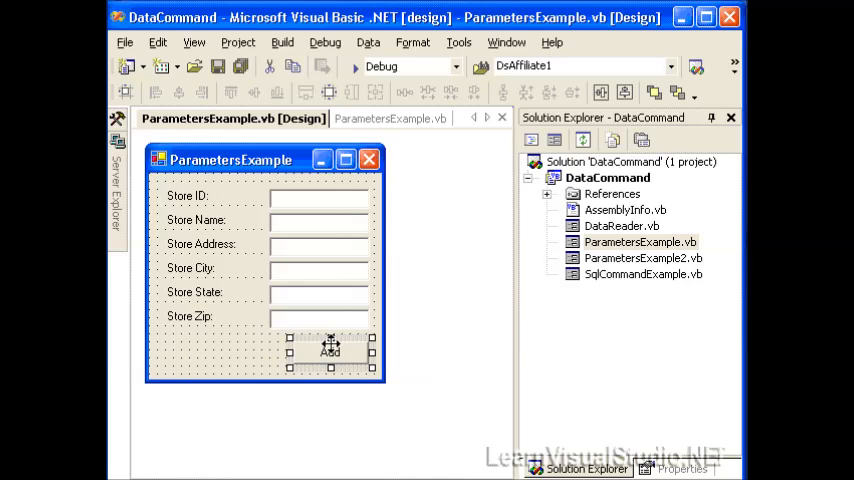
Review the Add button's Button1_Click insert code and show Server Explorer's pubs connection.
left_click(376, 118)
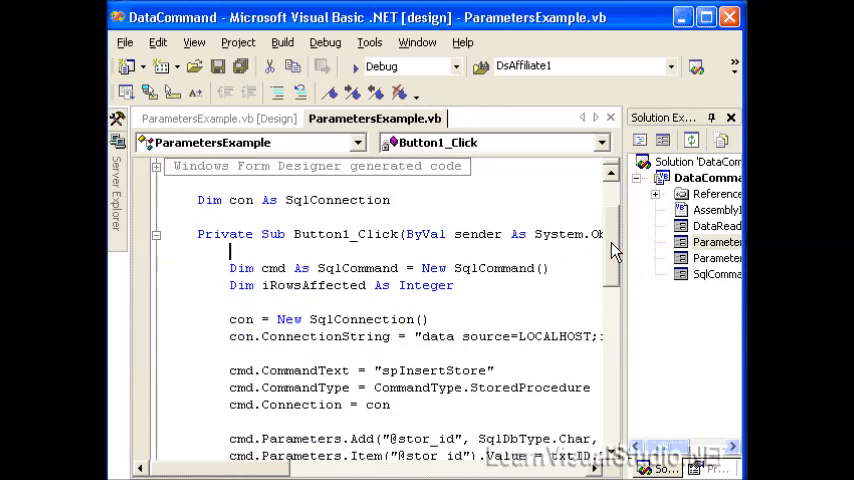
scroll("down", 3)
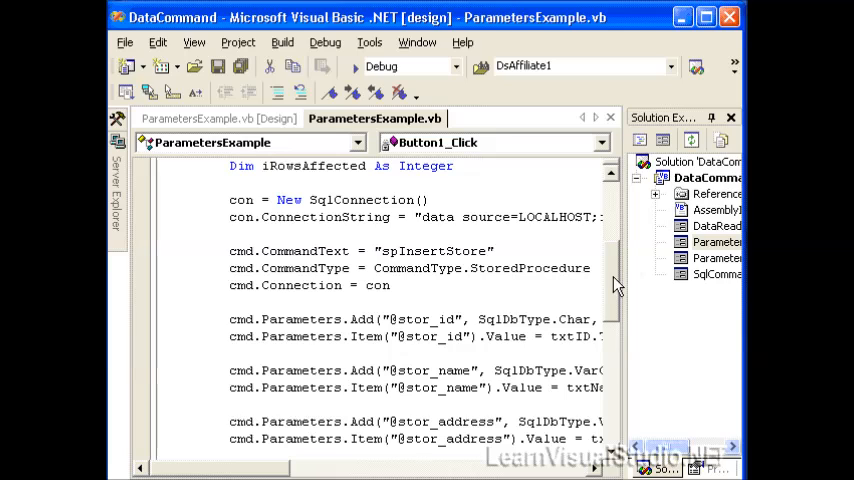
scroll("down", 3)
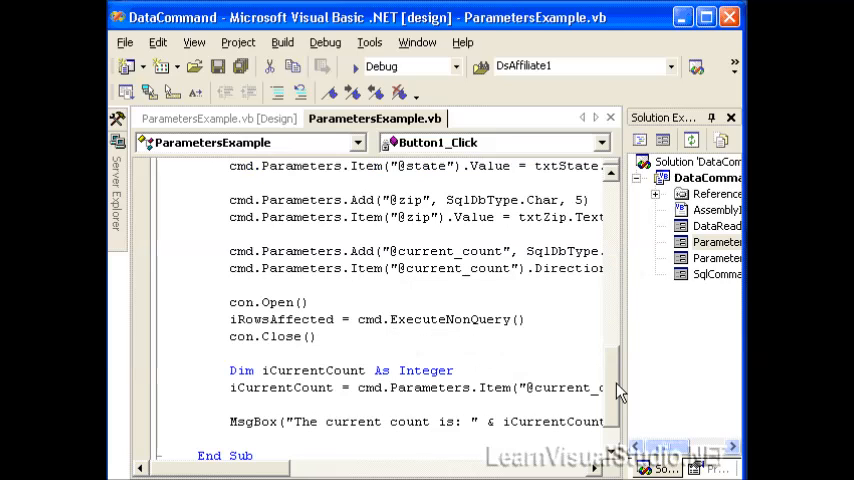
scroll("down", 3)
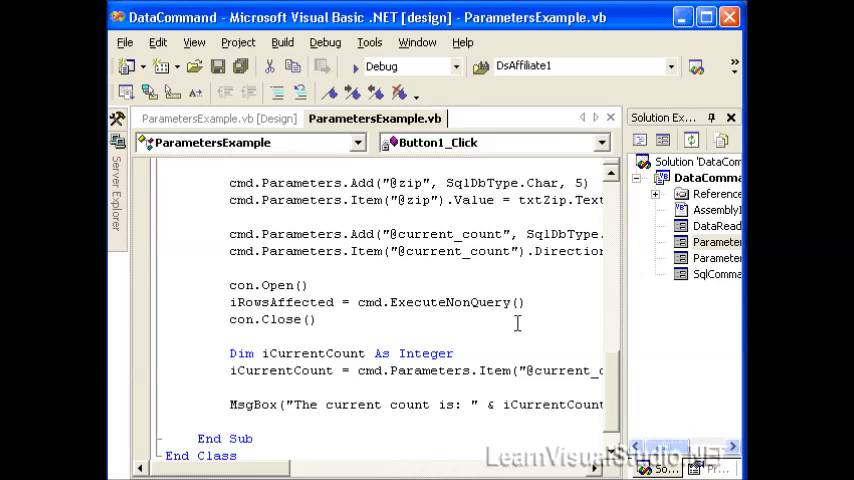
left_click(118, 190)
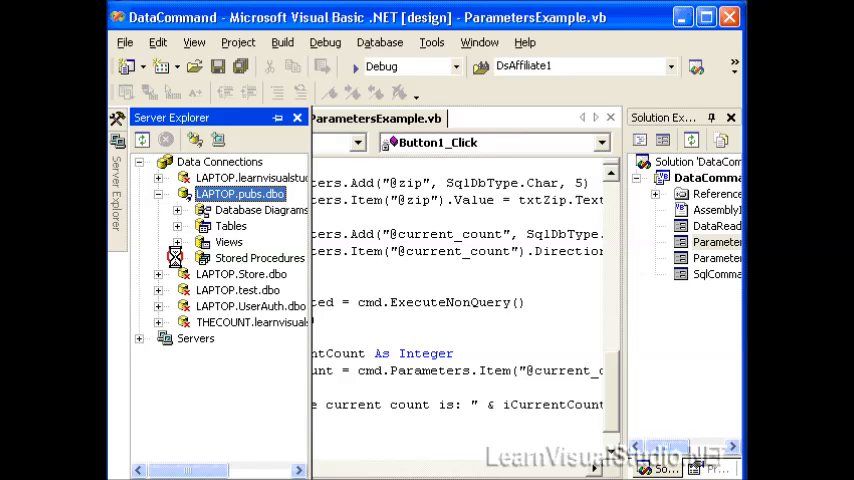
Open the spInsertStore stored procedure from the pubs Stored Procedures node.
left_click(176, 258)
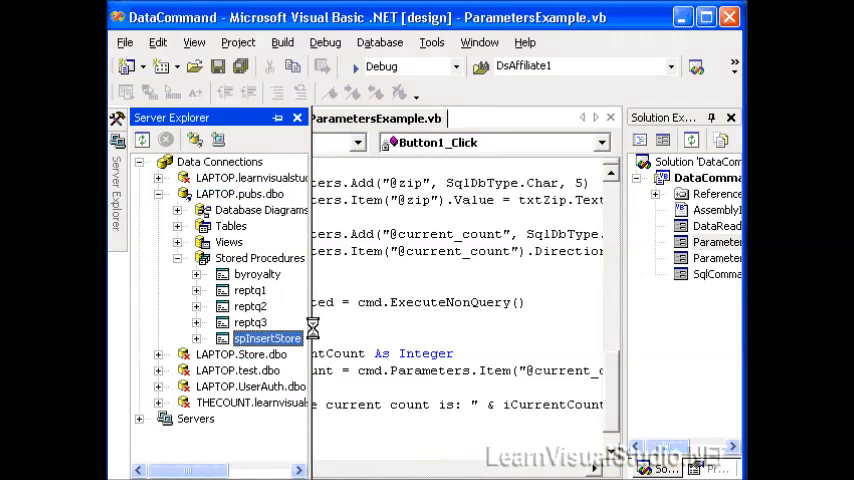
double_click(268, 338)
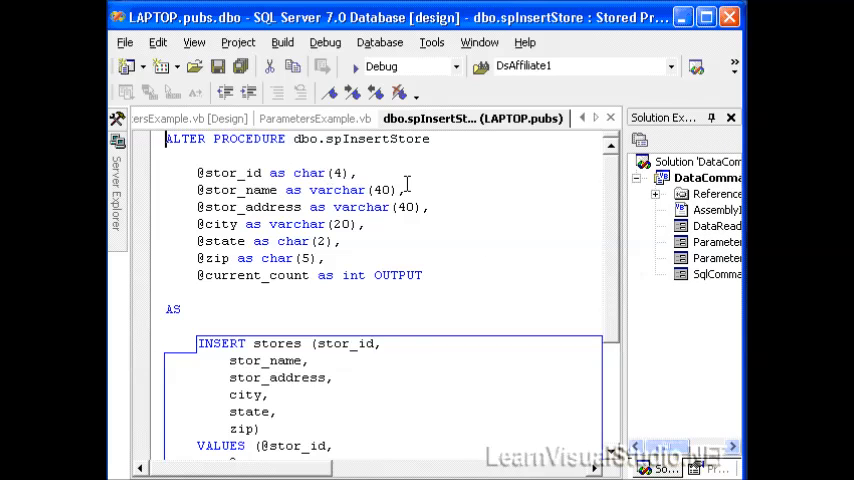
mouse_move(198, 172)
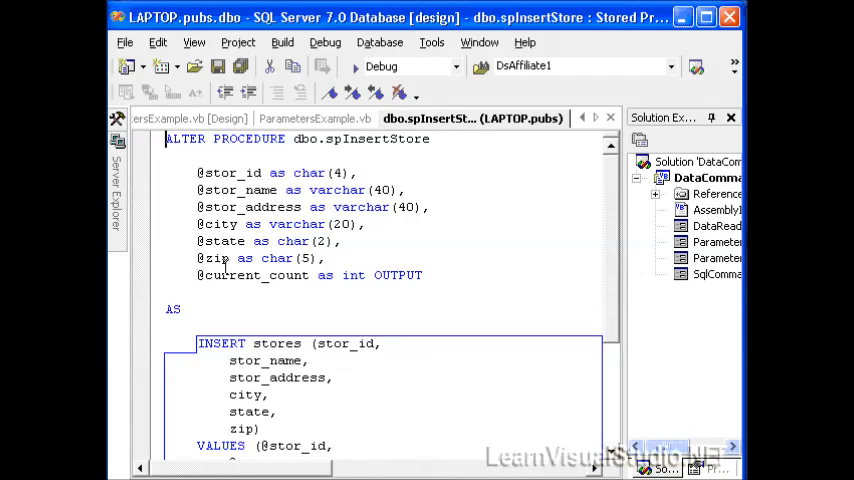
double_click(356, 276)
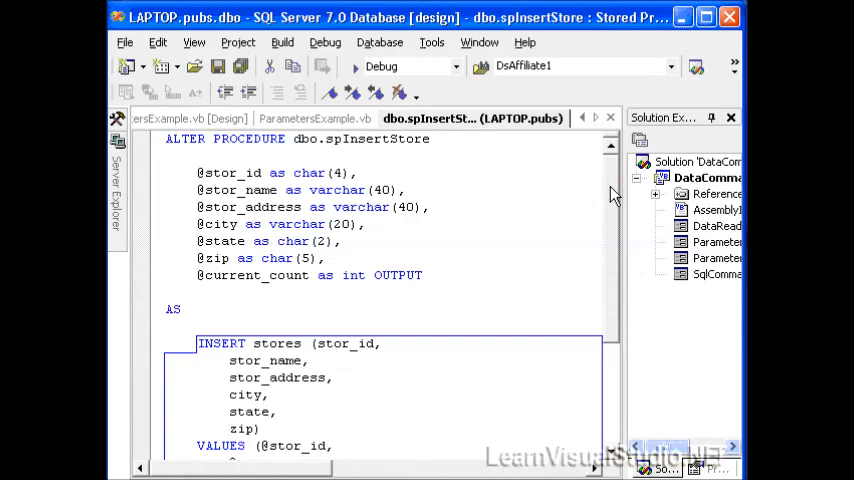
scroll("down", 3)
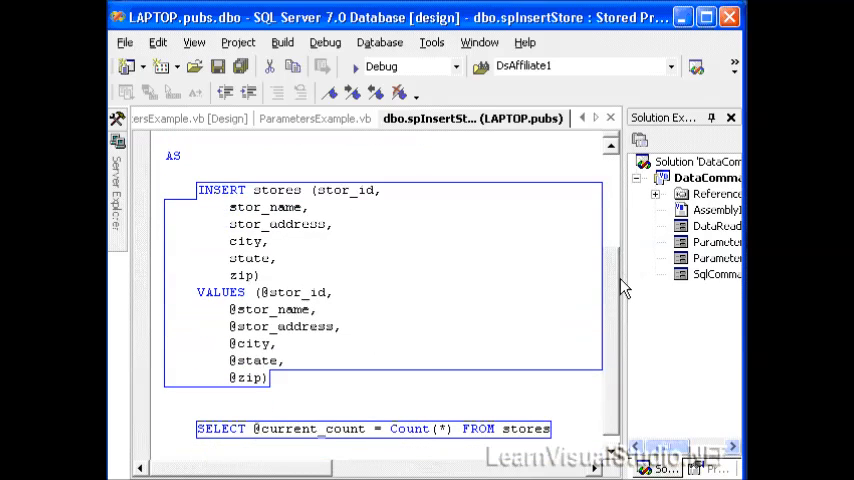
mouse_move(320, 200)
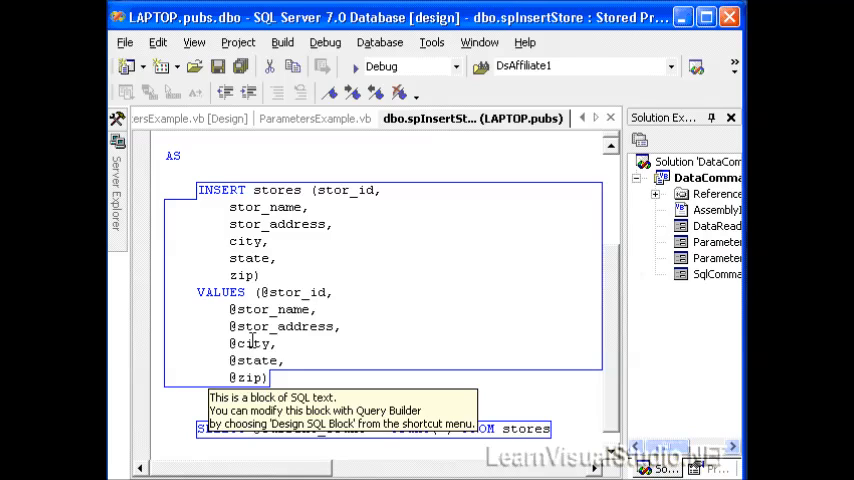
mouse_move(288, 274)
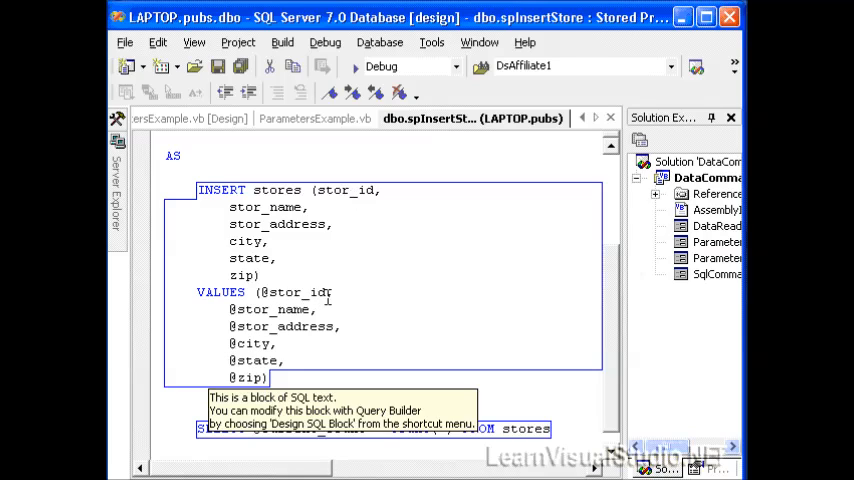
mouse_move(368, 304)
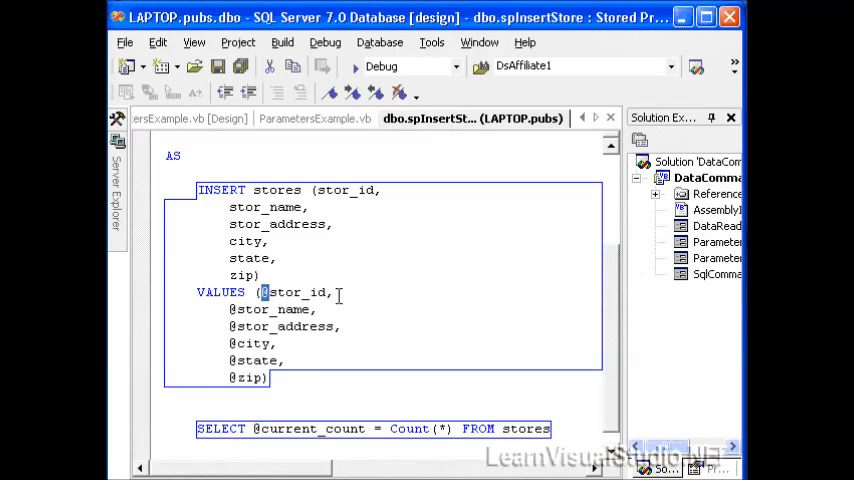
mouse_move(562, 272)
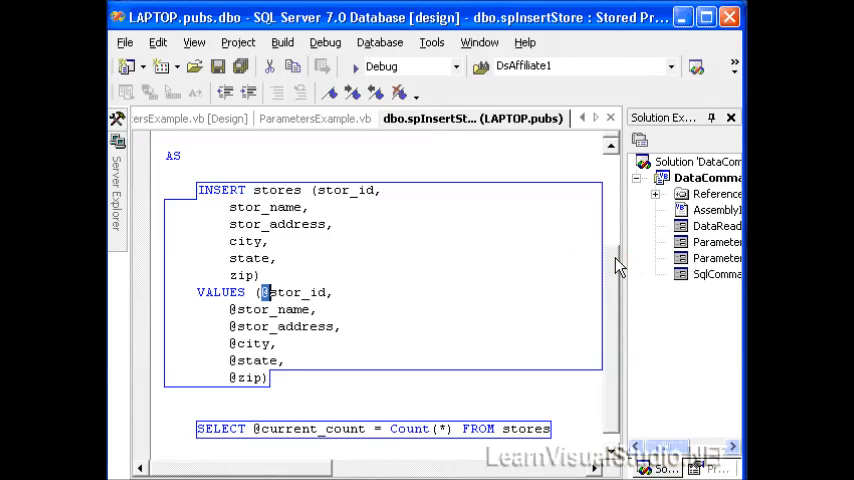
scroll("up", 3)
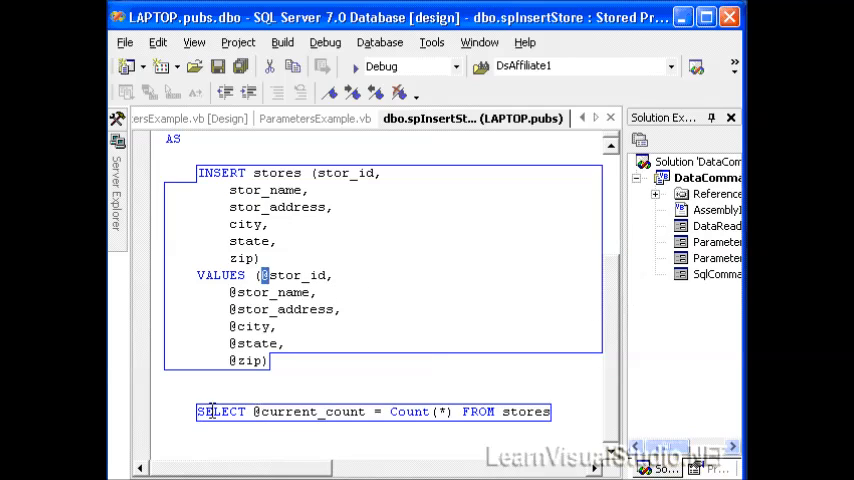
mouse_move(320, 412)
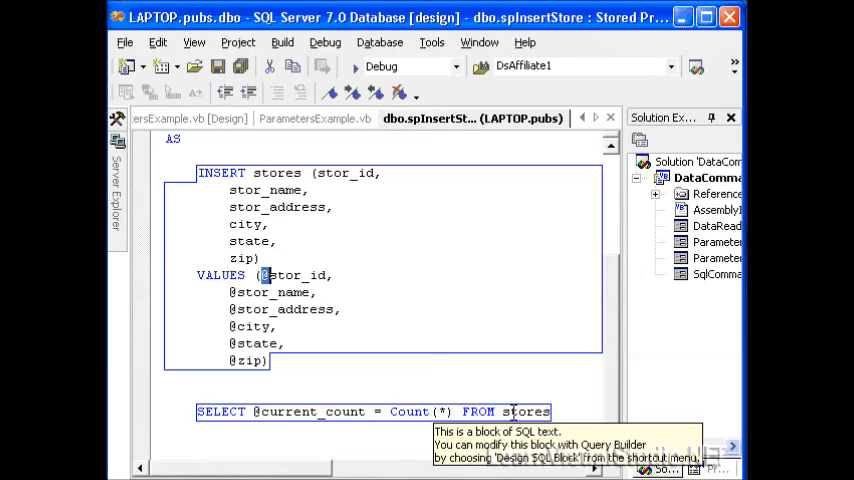
scroll("up", 3)
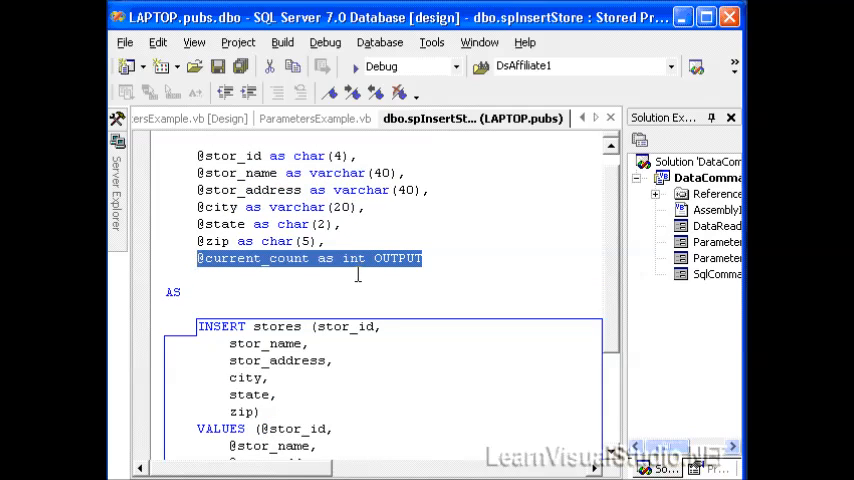
left_click(360, 270)
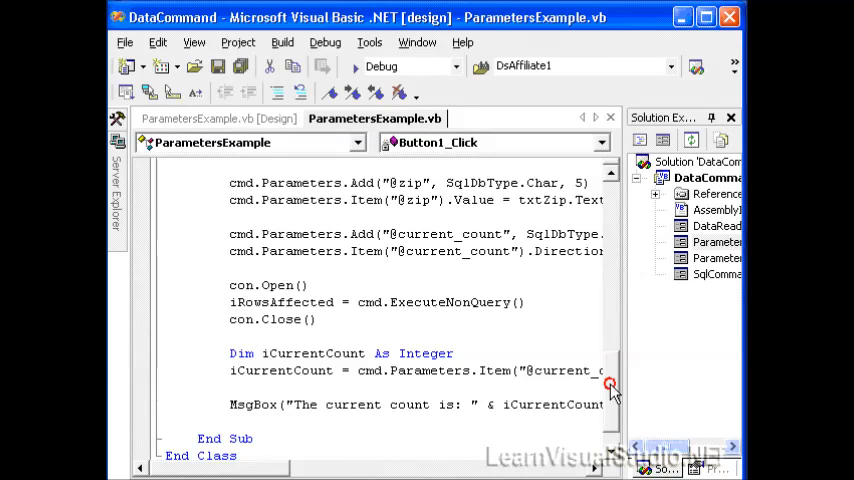
scroll("up", 3)
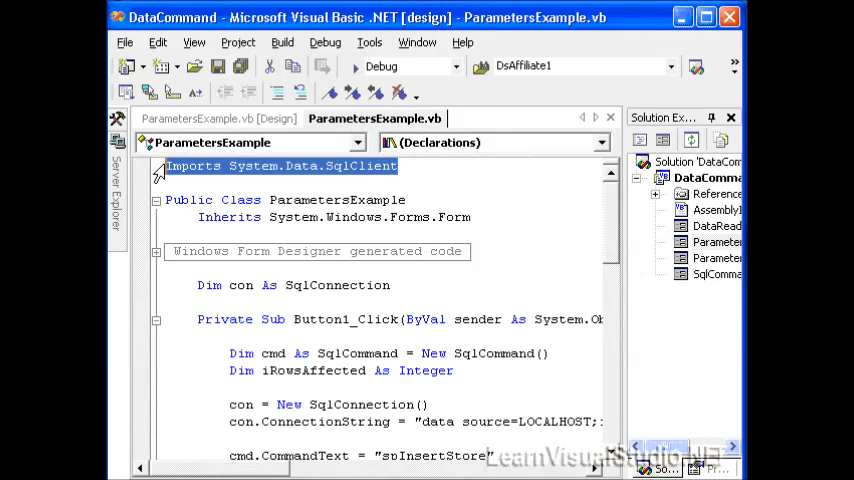
mouse_move(276, 178)
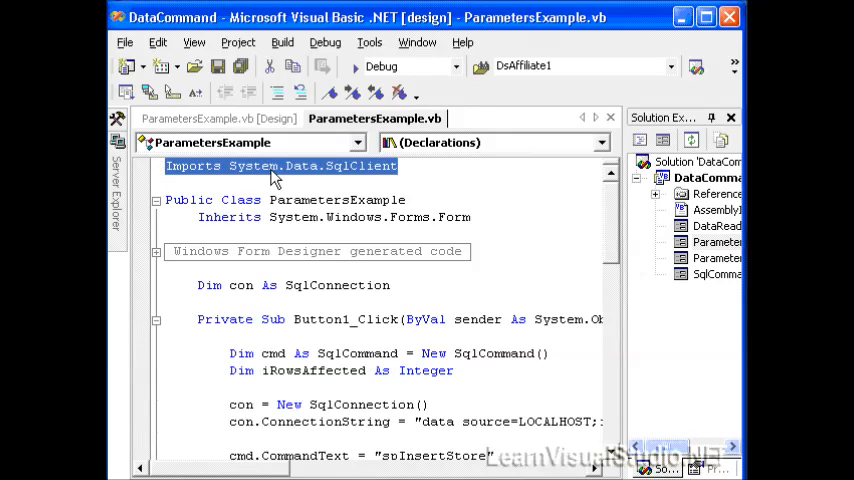
mouse_move(352, 172)
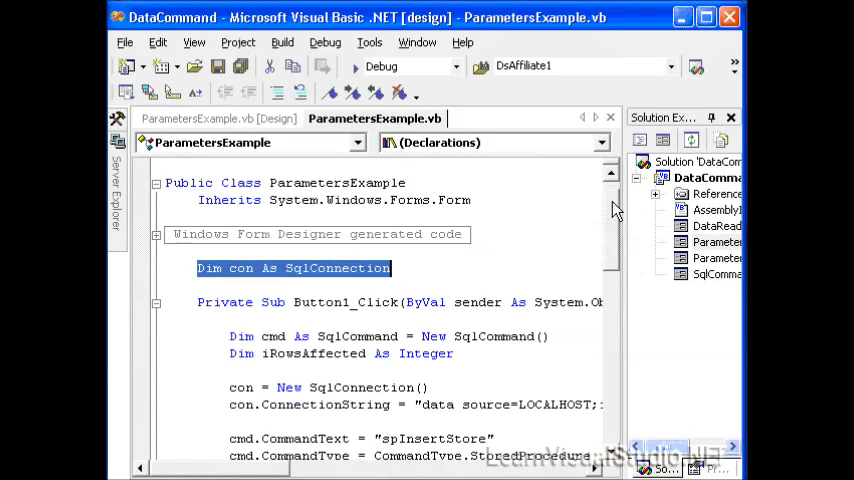
scroll("down", 3)
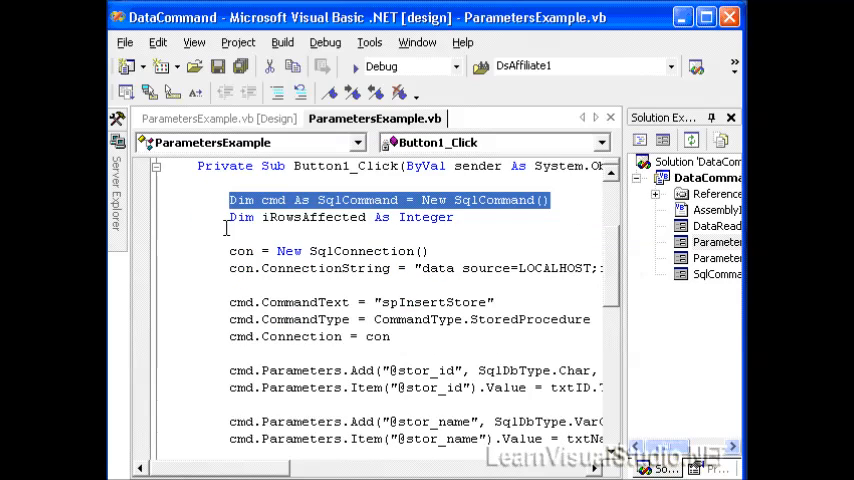
left_click(228, 216)
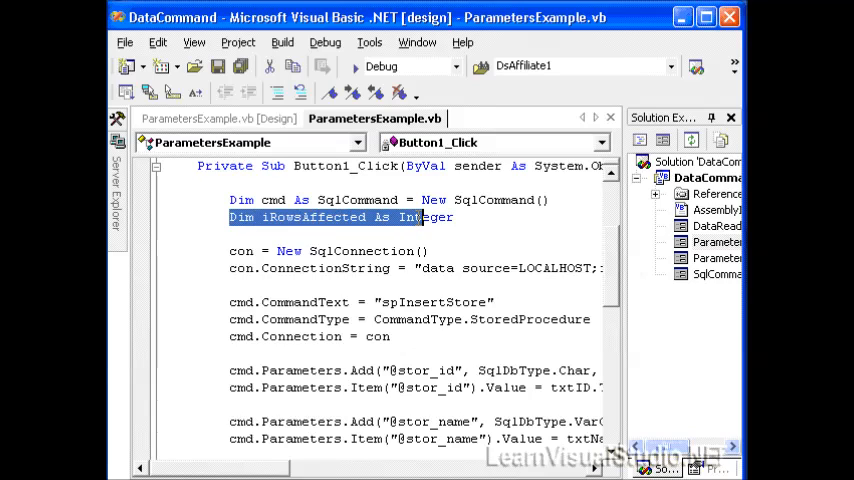
scroll("down", 3)
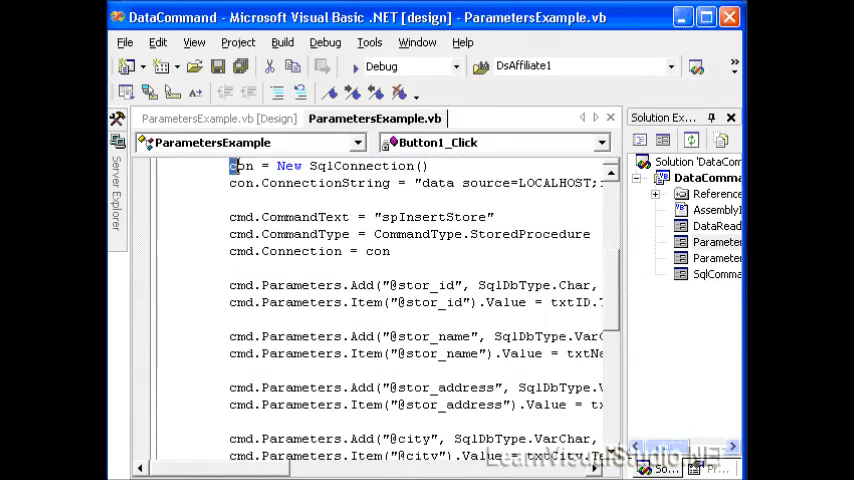
double_click(240, 164)
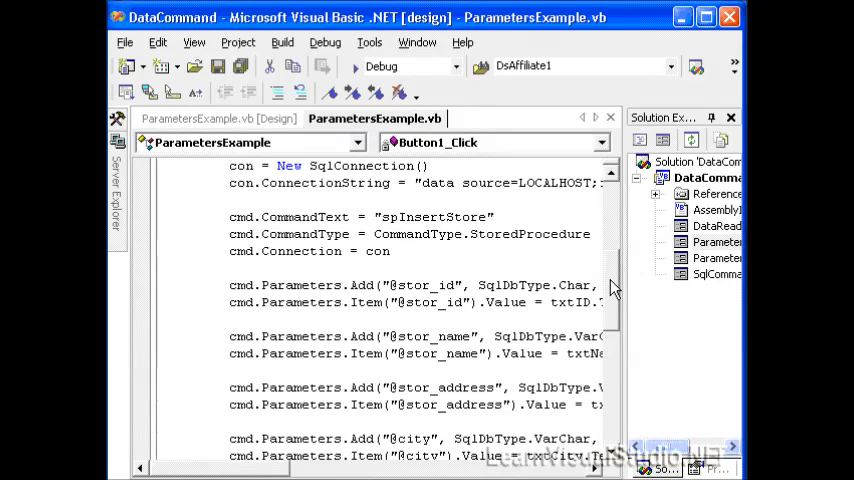
scroll("down", 3)
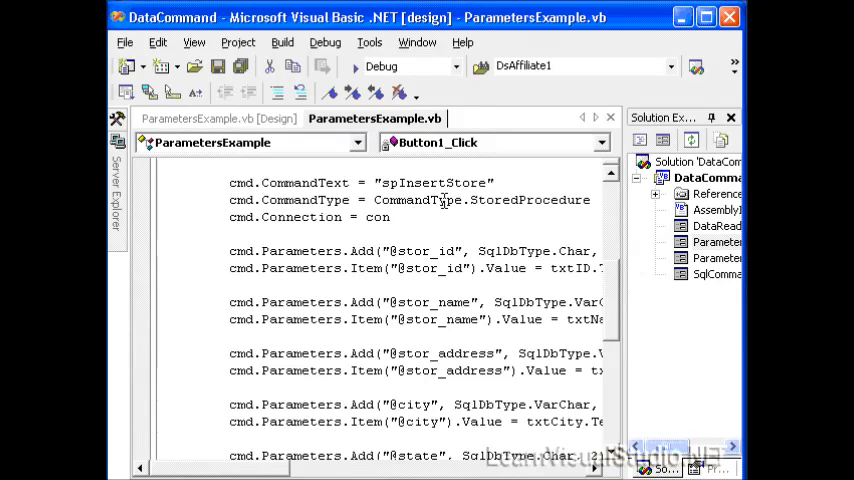
mouse_move(530, 200)
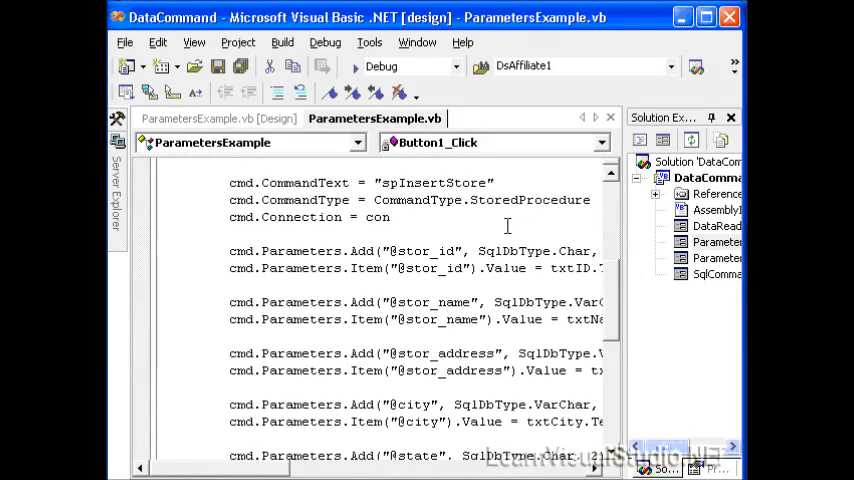
mouse_move(230, 216)
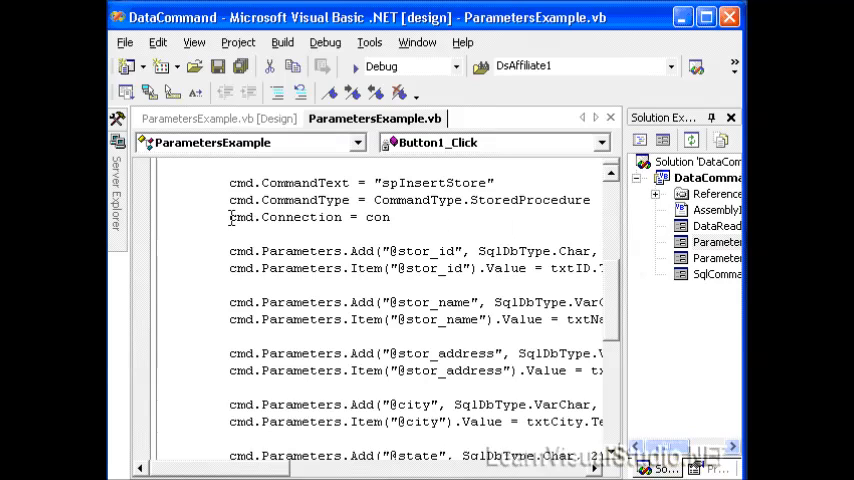
double_click(376, 216)
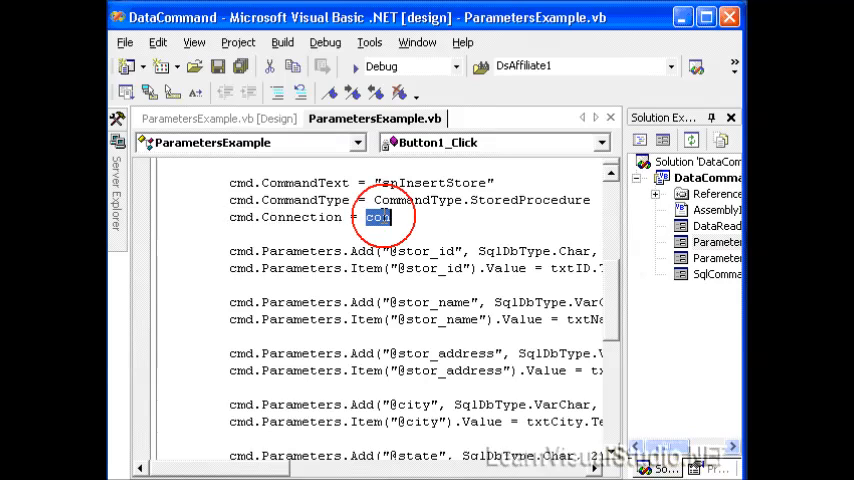
scroll("down", 3)
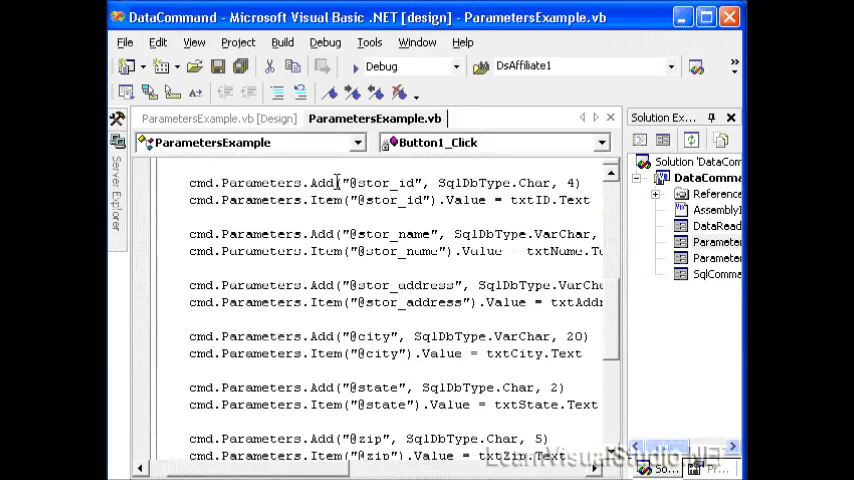
mouse_move(430, 248)
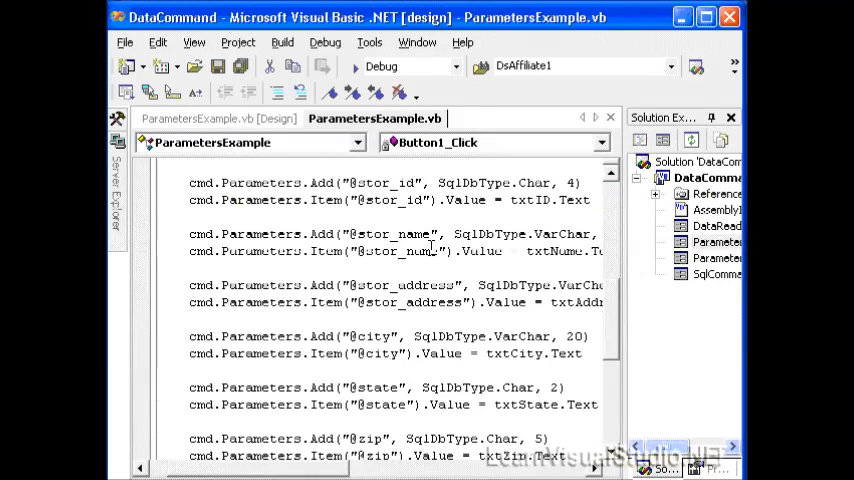
mouse_move(340, 190)
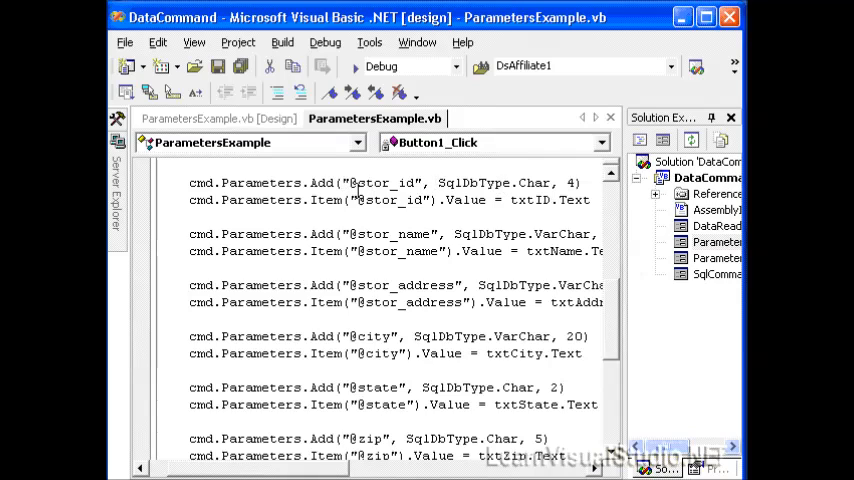
mouse_move(348, 188)
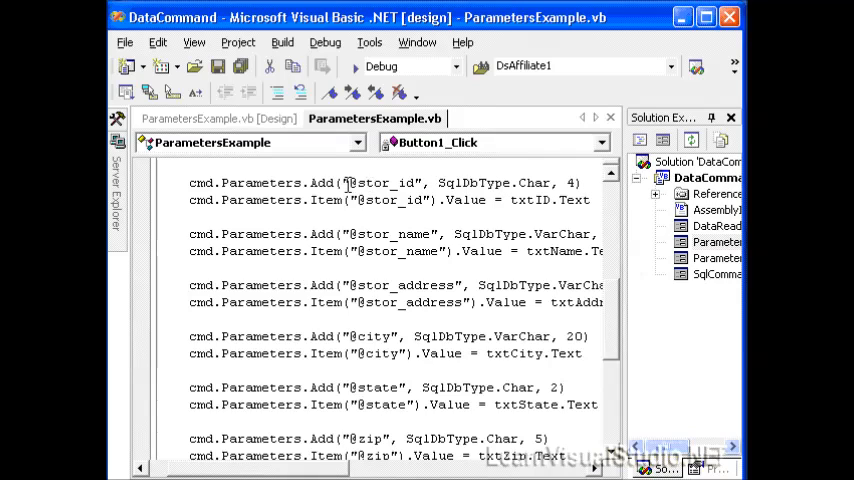
double_click(382, 182)
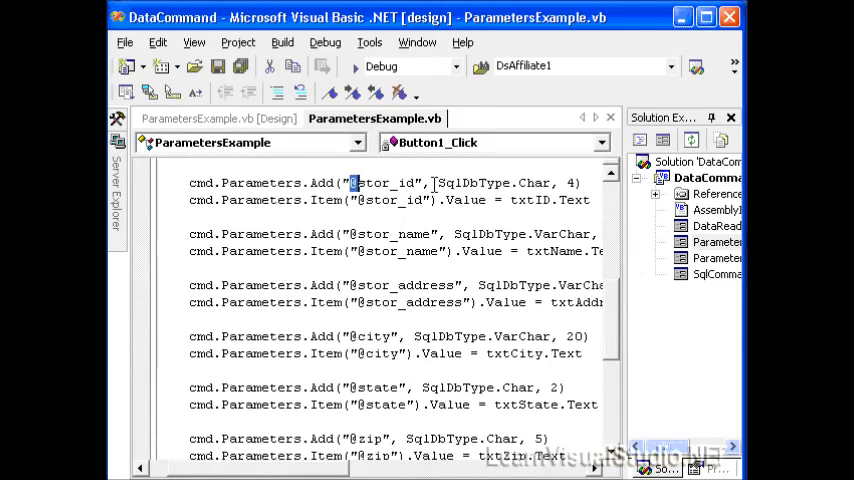
double_click(492, 184)
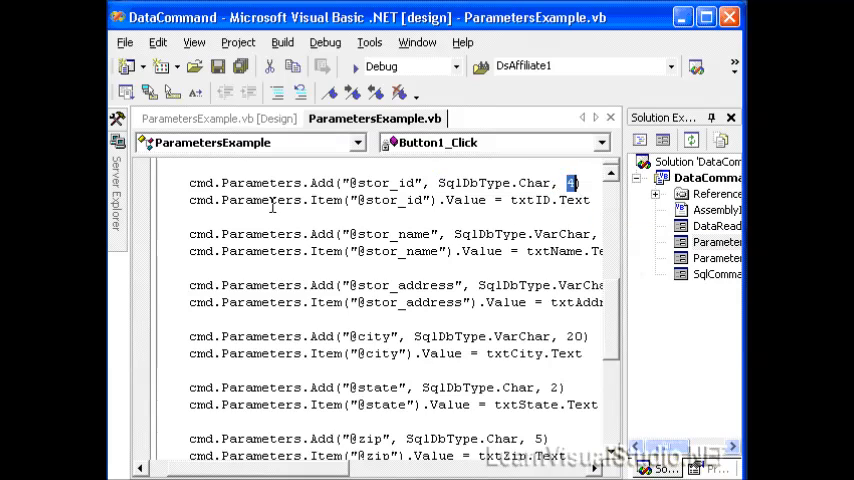
mouse_move(196, 200)
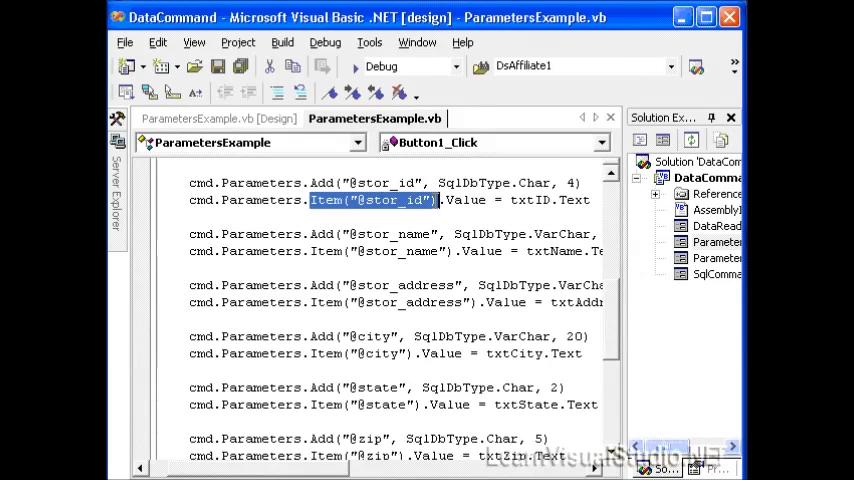
double_click(468, 200)
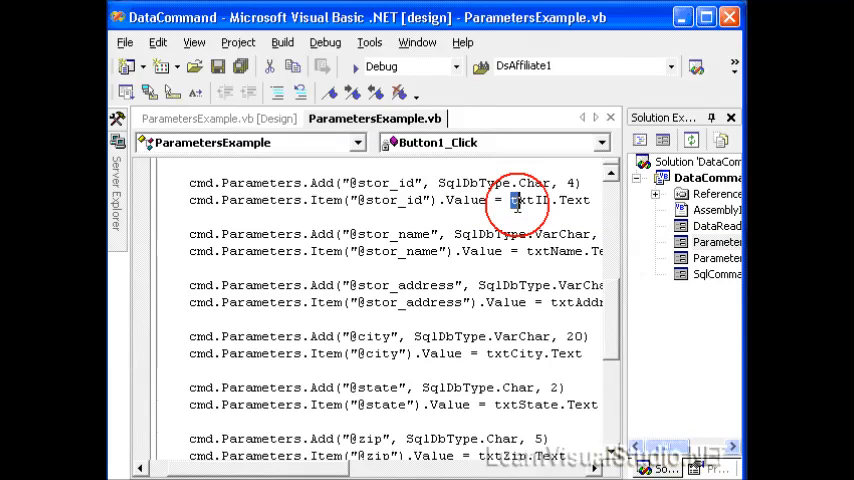
double_click(550, 200)
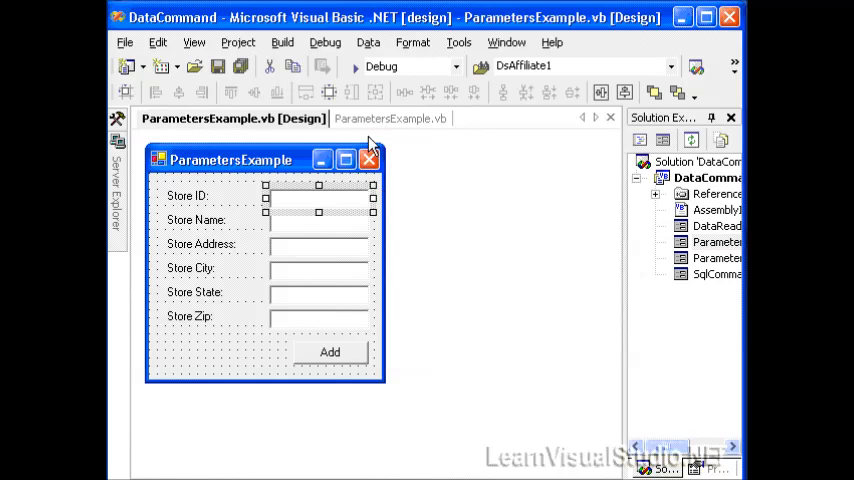
left_click(388, 118)
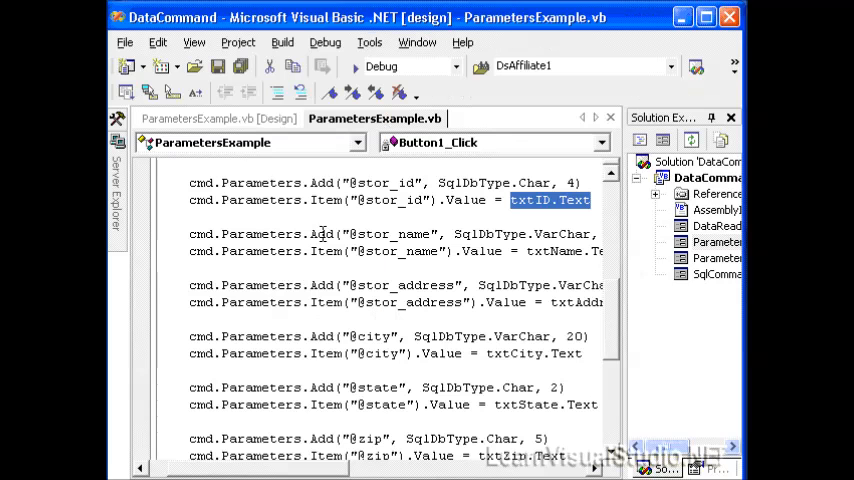
mouse_move(482, 254)
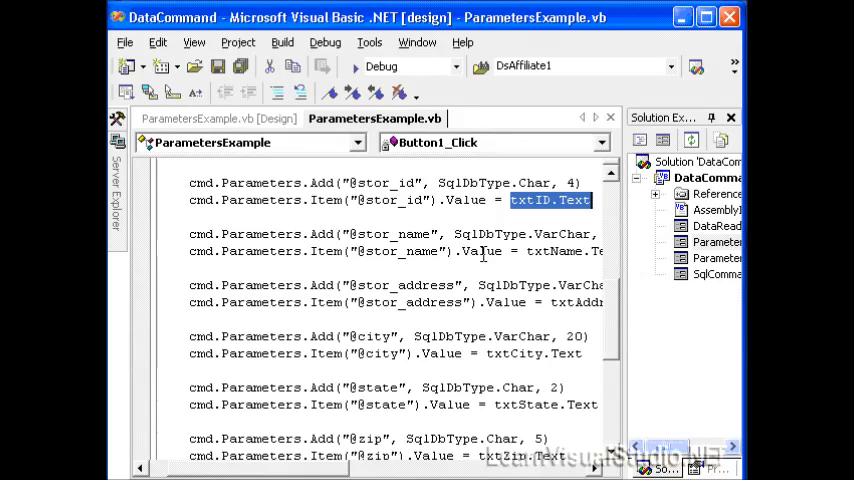
mouse_move(364, 284)
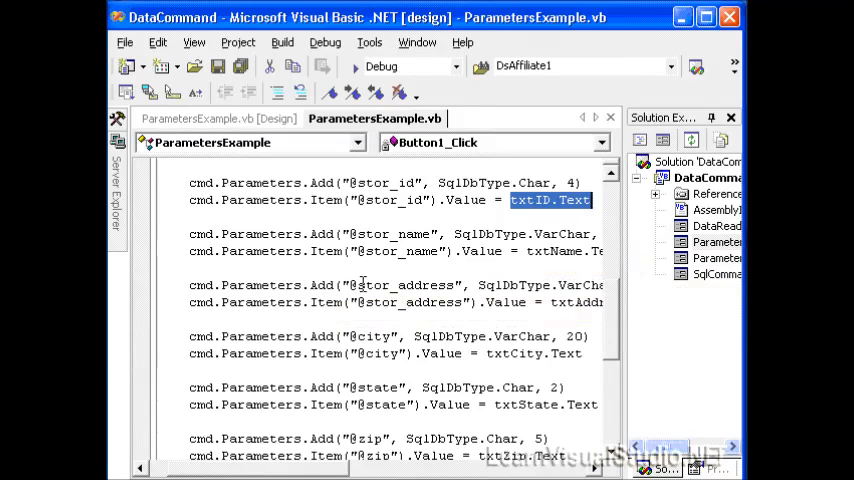
scroll("down", 3)
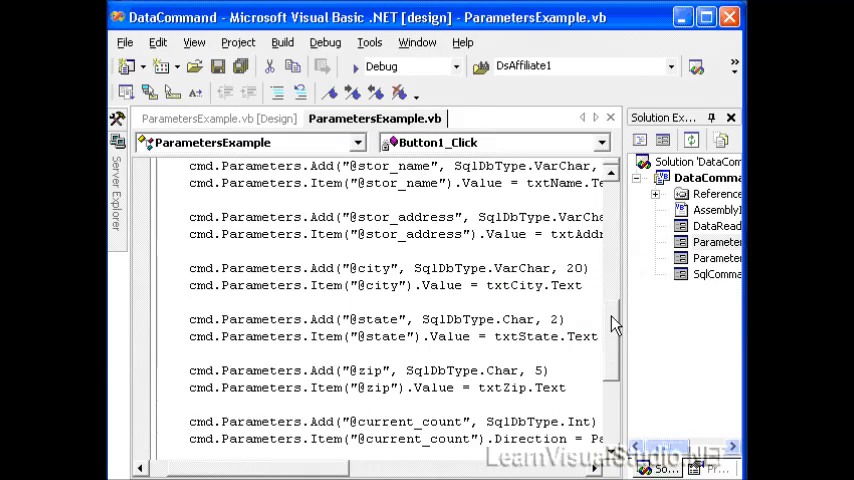
scroll("down", 3)
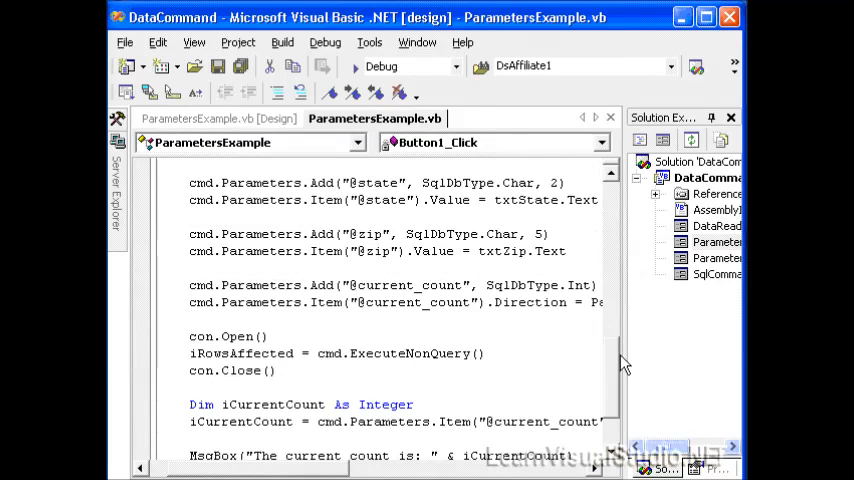
mouse_move(616, 364)
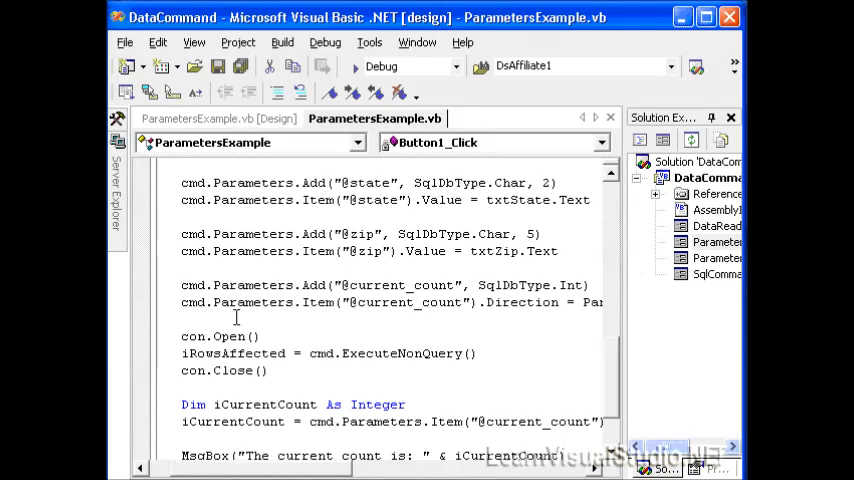
mouse_move(184, 304)
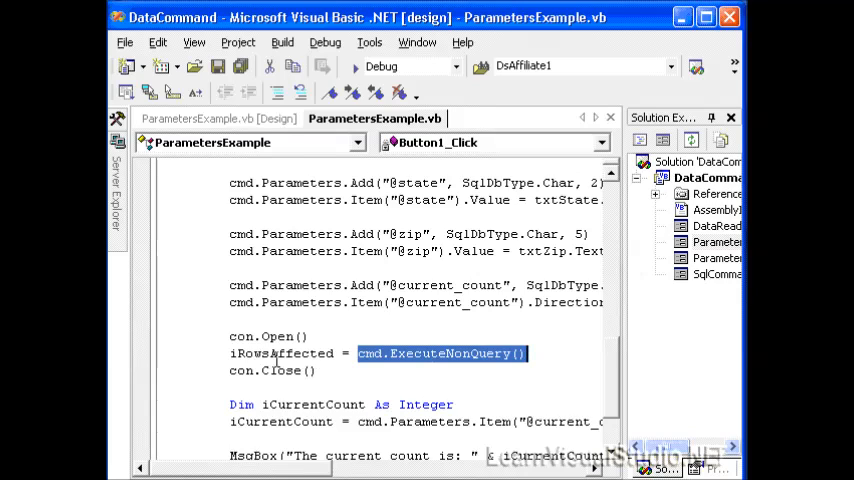
double_click(280, 352)
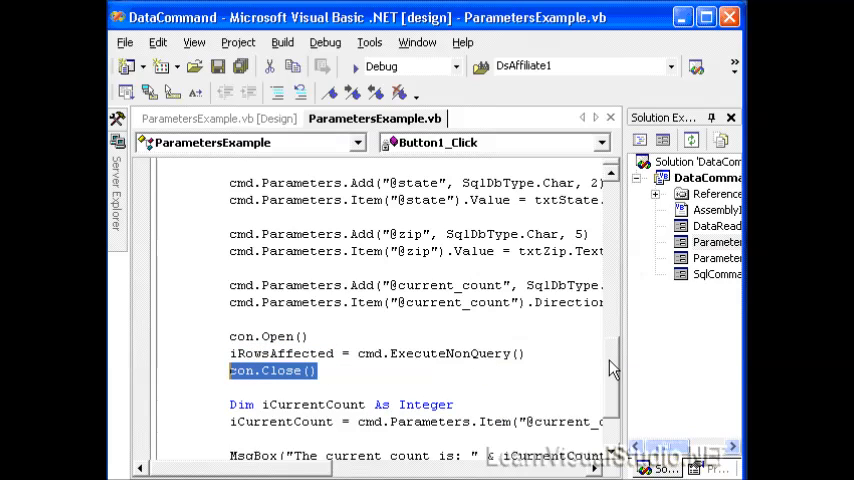
scroll("down", 3)
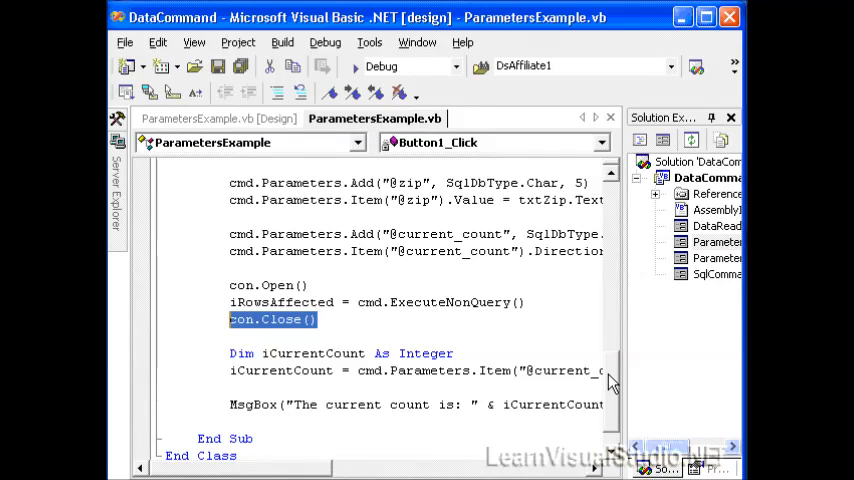
mouse_move(220, 358)
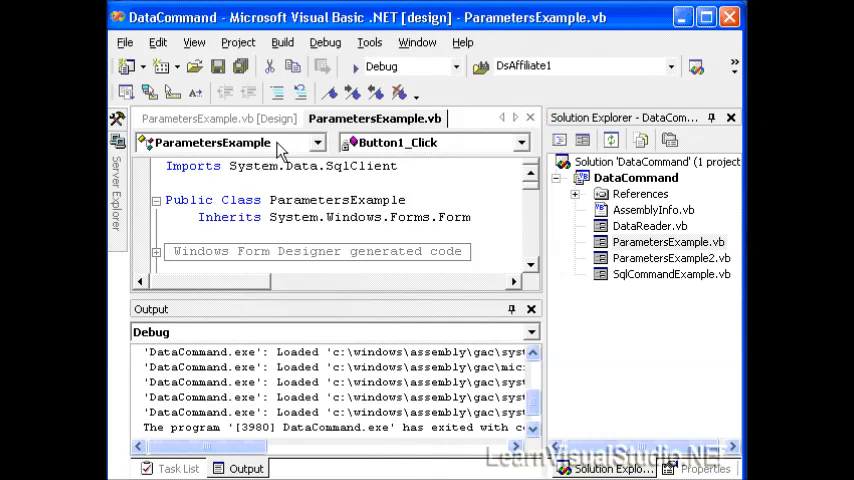
mouse_move(310, 132)
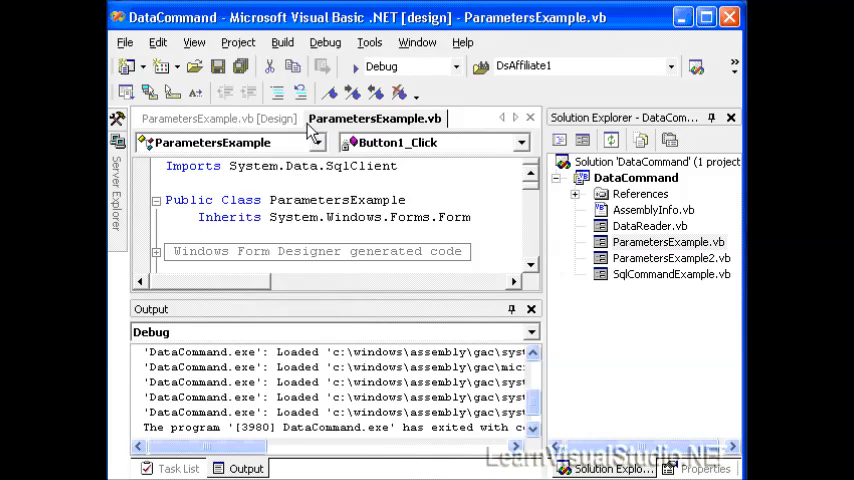
mouse_move(548, 228)
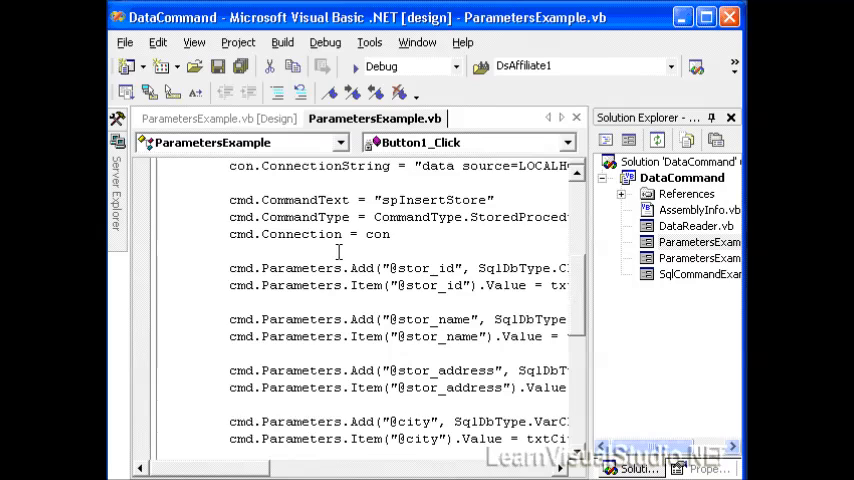
mouse_move(368, 312)
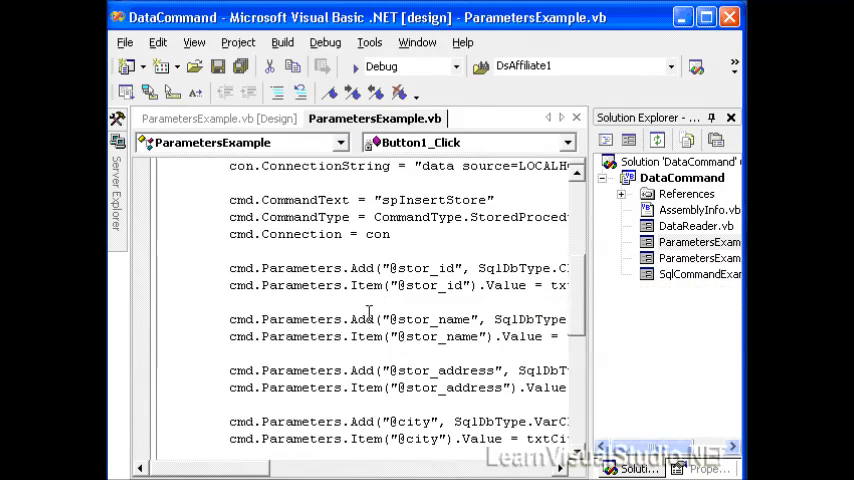
mouse_move(584, 290)
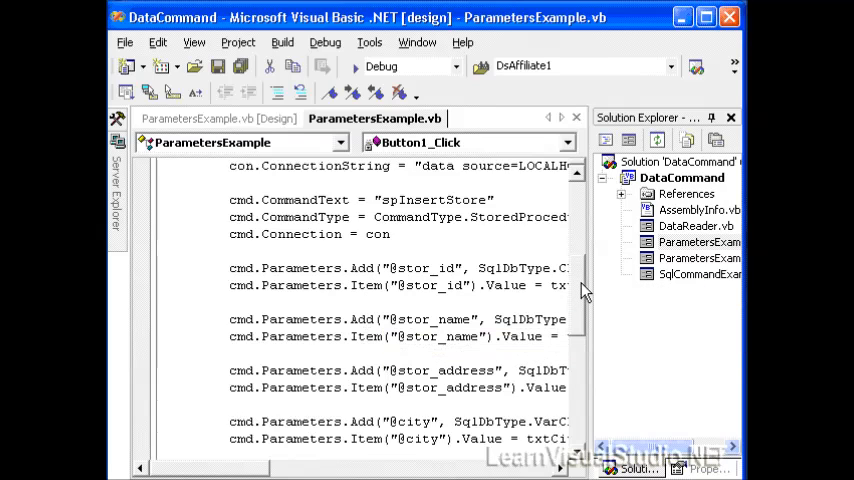
Review the cmd.Parameters code and show ParametersExample2 in Design view.
scroll("down", 3)
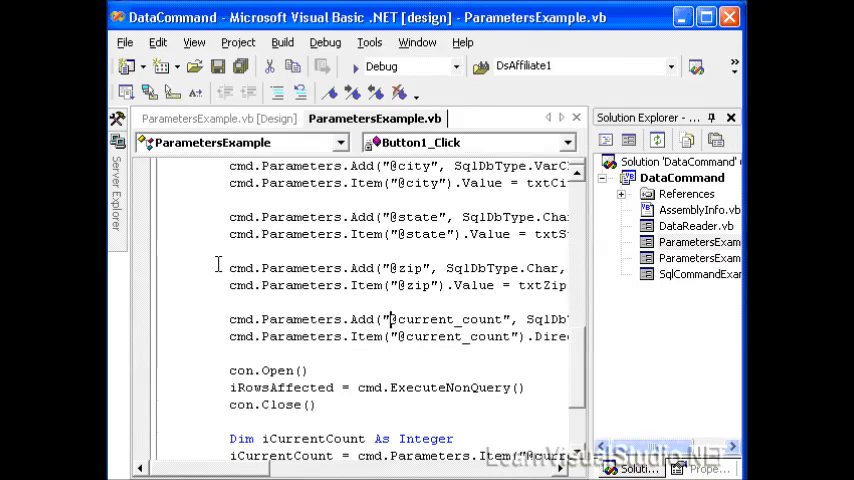
left_click(700, 258)
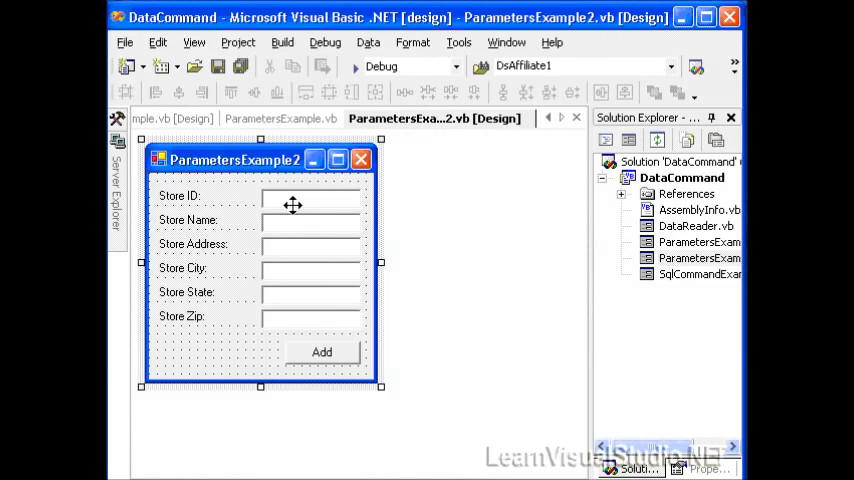
mouse_move(288, 316)
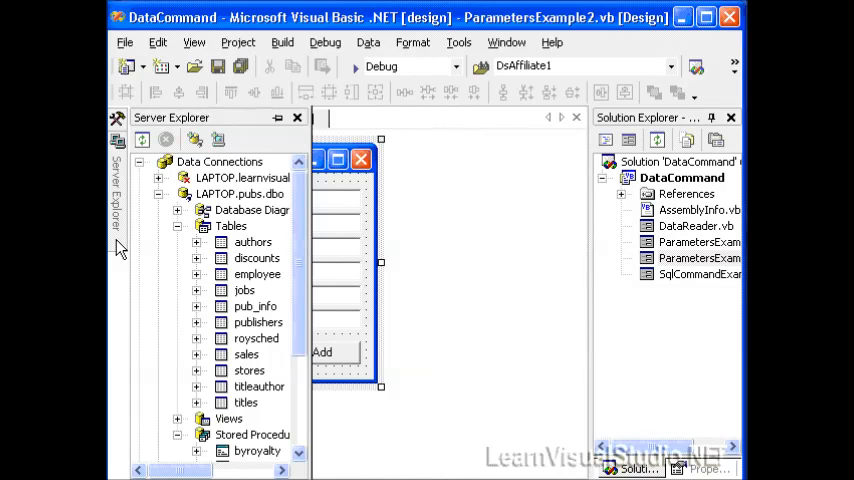
Drag spInsertStore onto the form to create SqlConnection1 and SqlCommand1, selecting the command.
left_click(248, 370)
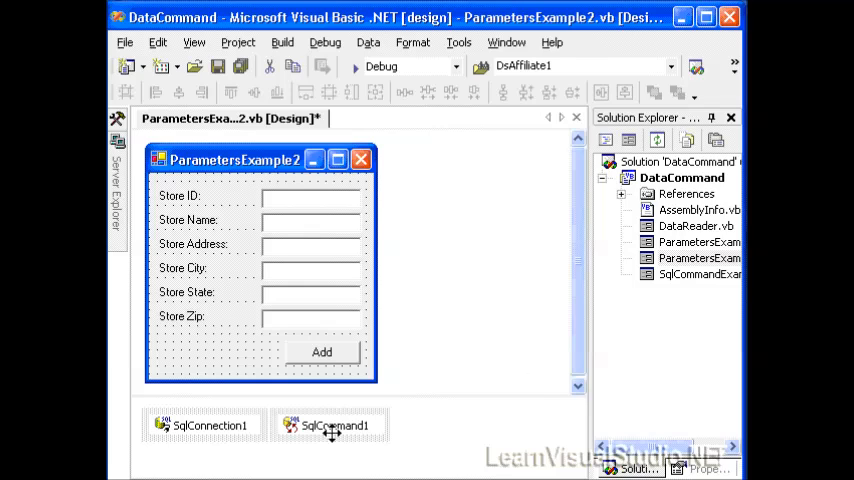
mouse_move(436, 432)
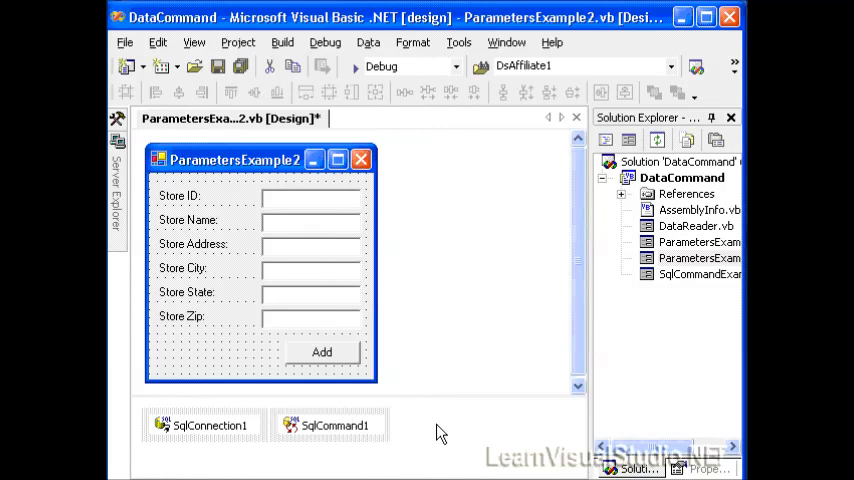
left_click(308, 424)
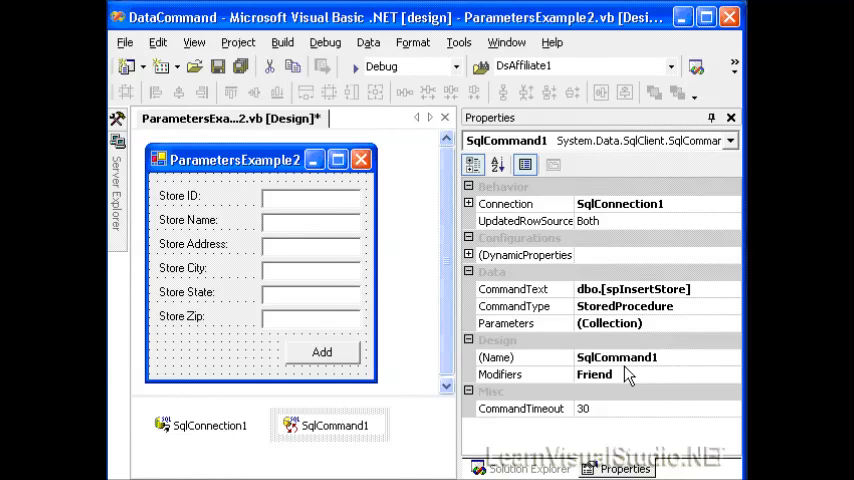
mouse_move(630, 404)
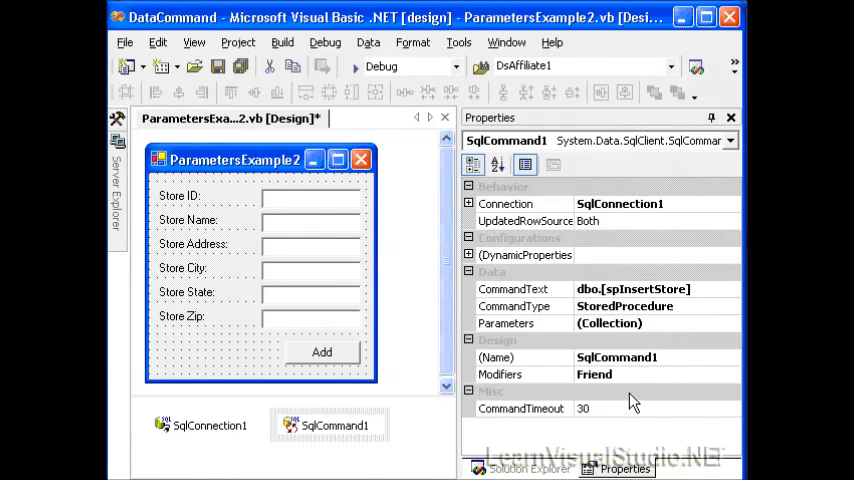
mouse_move(698, 244)
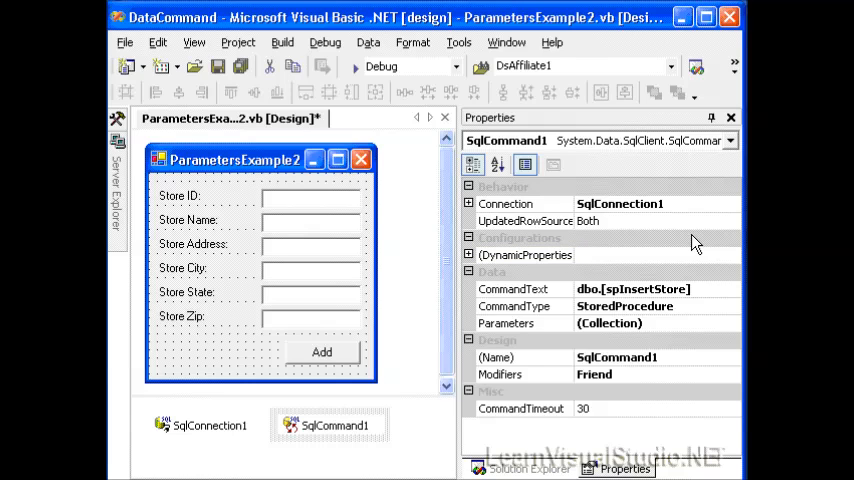
left_click(504, 324)
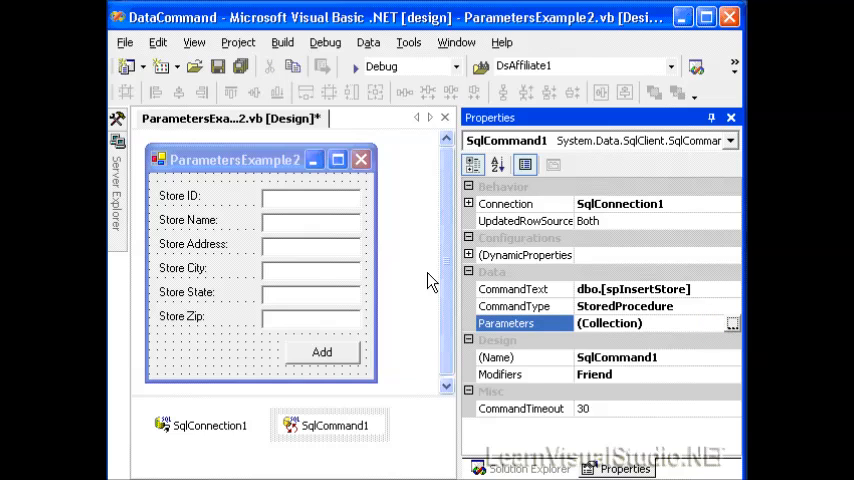
left_click(732, 324)
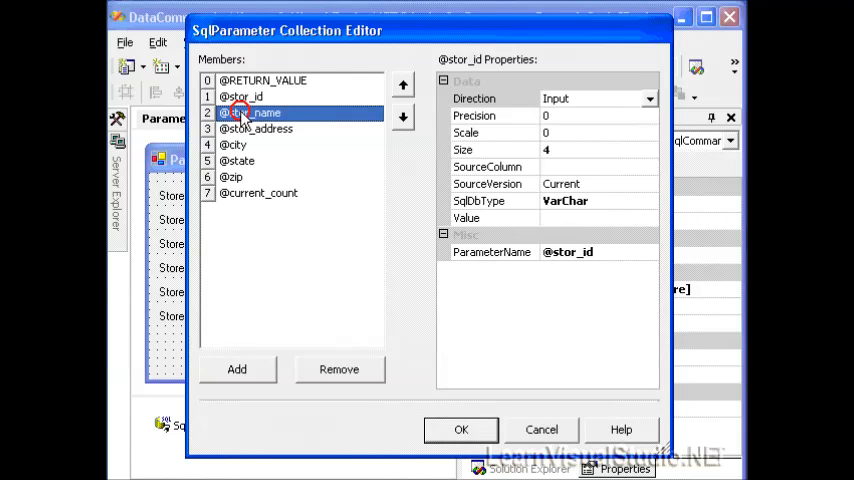
left_click(256, 128)
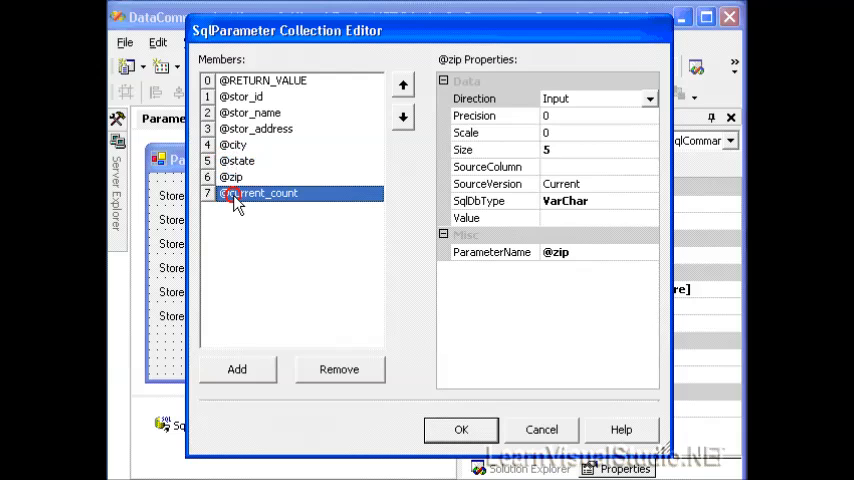
left_click(238, 160)
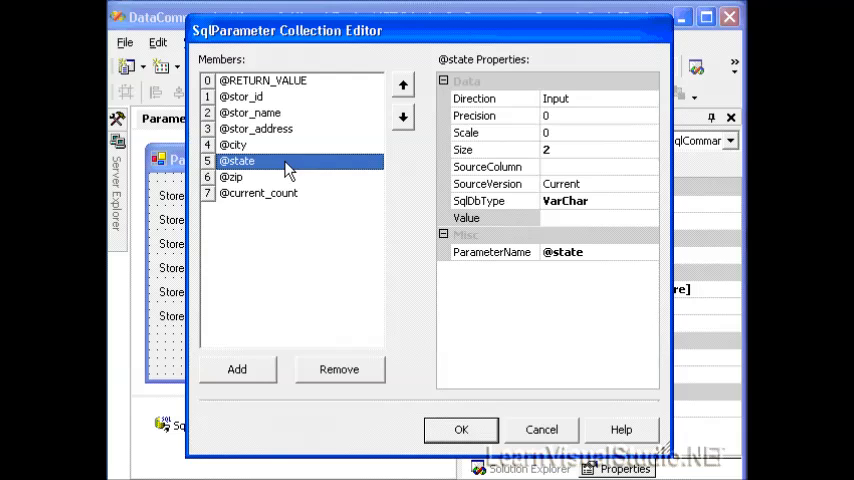
mouse_move(568, 228)
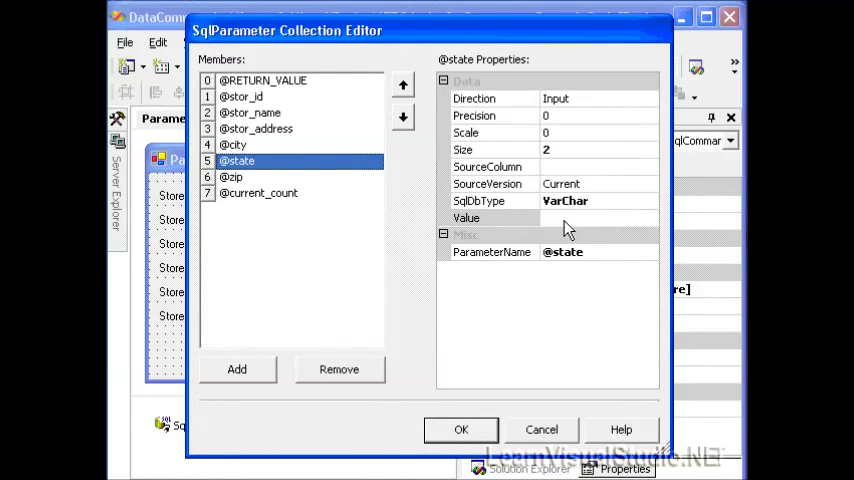
left_click(540, 218)
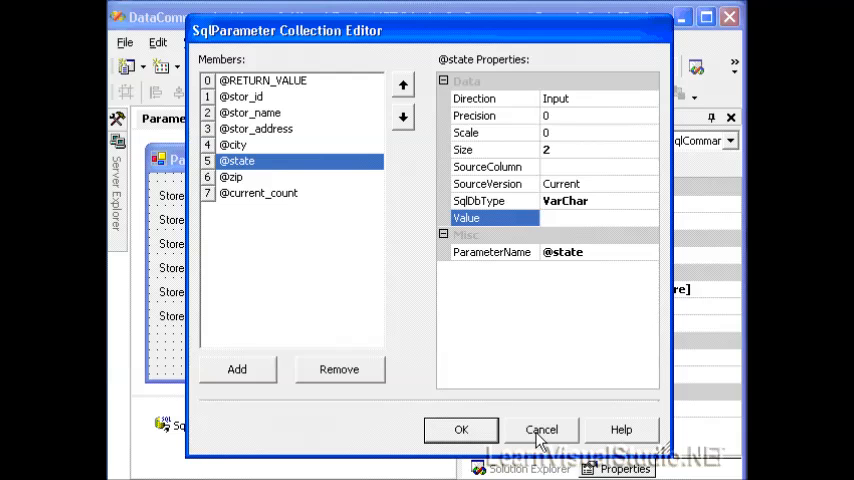
left_click(540, 428)
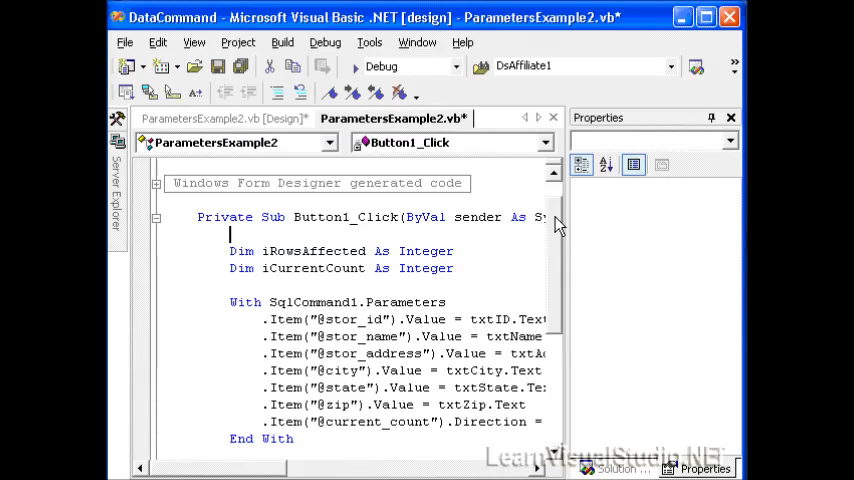
scroll("down", 3)
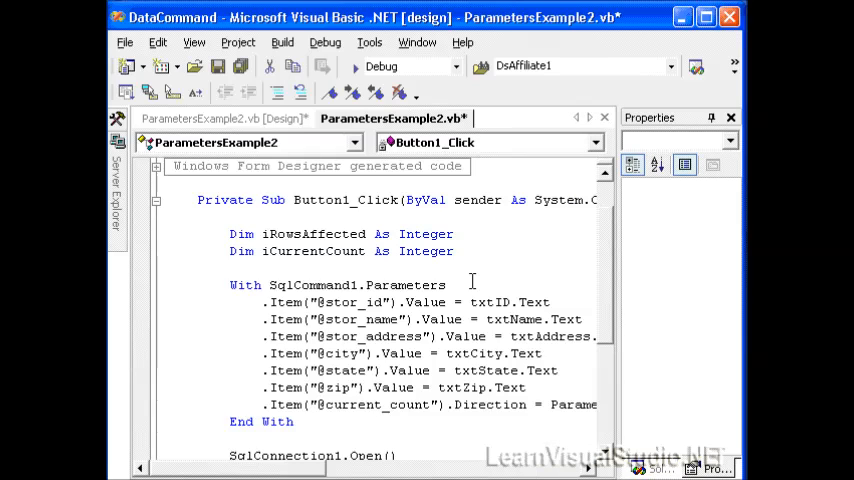
mouse_move(268, 284)
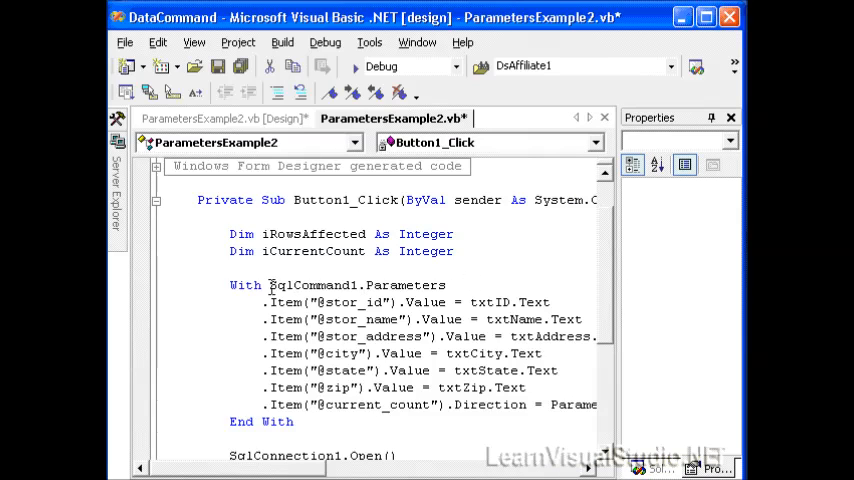
double_click(304, 284)
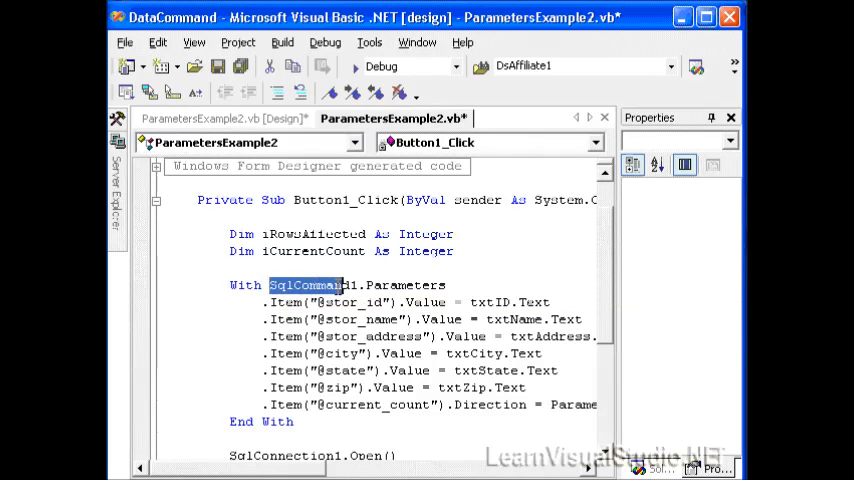
double_click(360, 284)
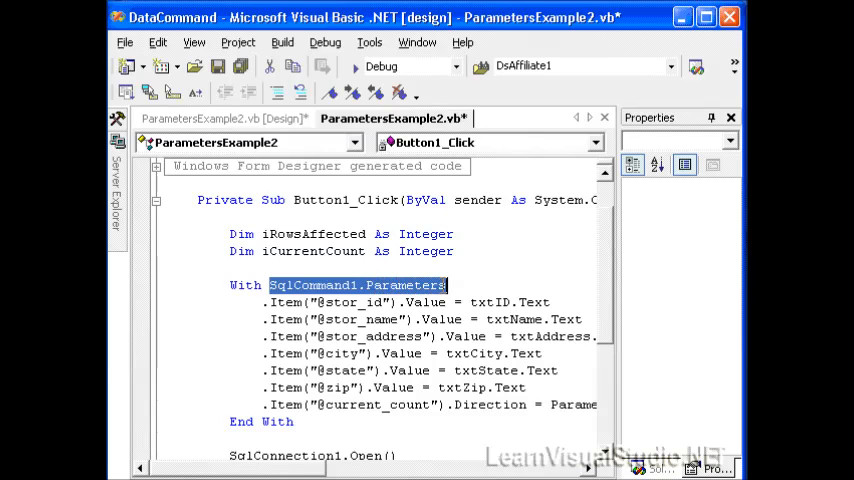
scroll("down", 3)
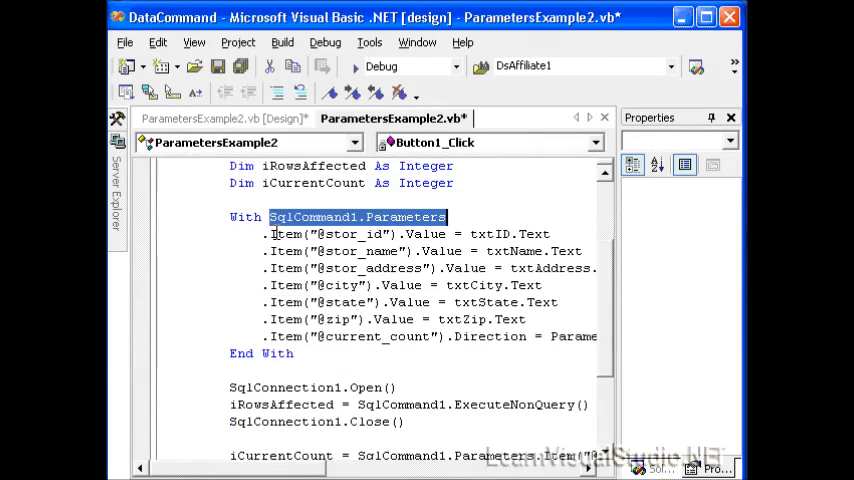
mouse_move(428, 234)
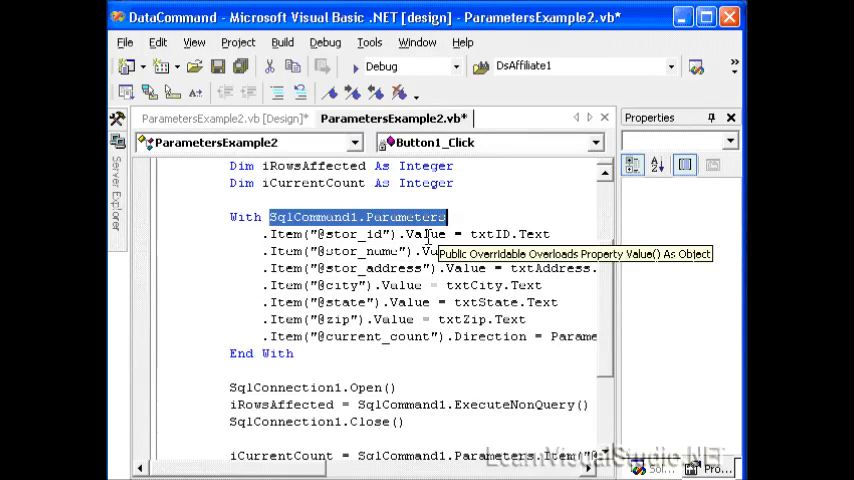
mouse_move(504, 344)
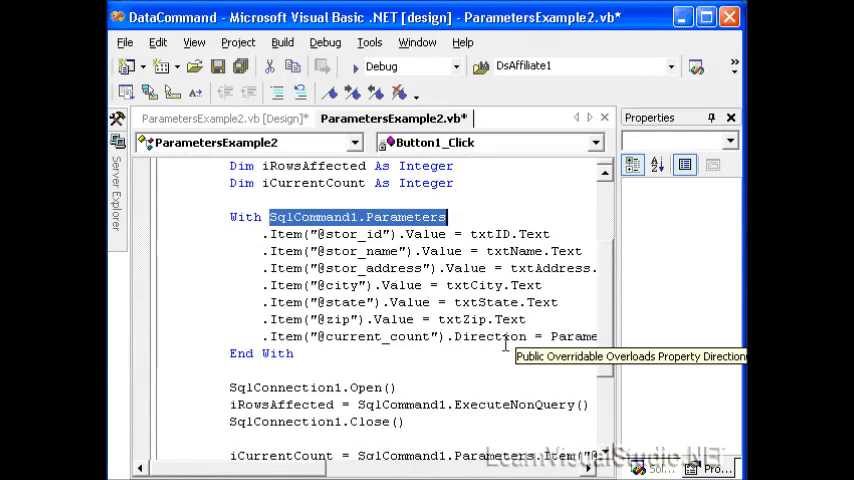
mouse_move(484, 336)
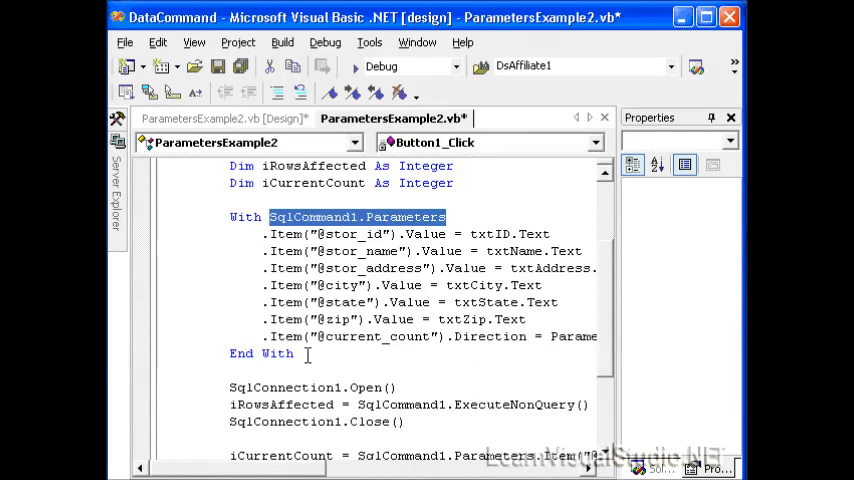
left_click_drag(244, 216, 292, 352)
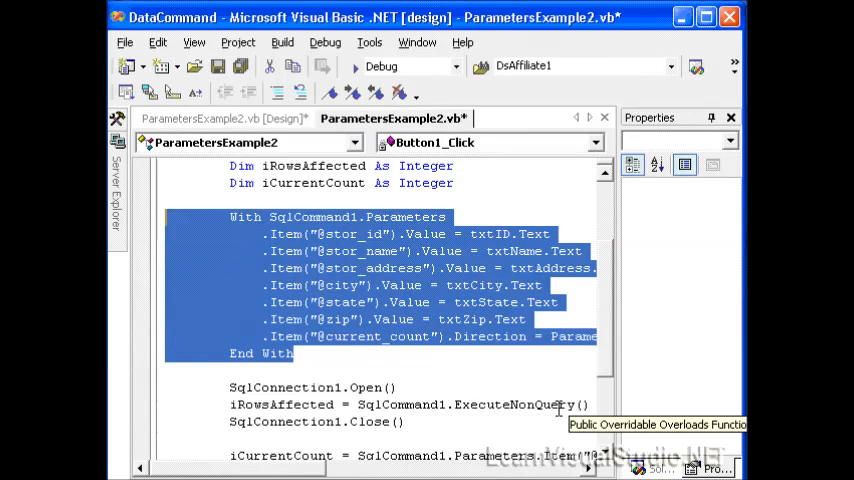
mouse_move(616, 310)
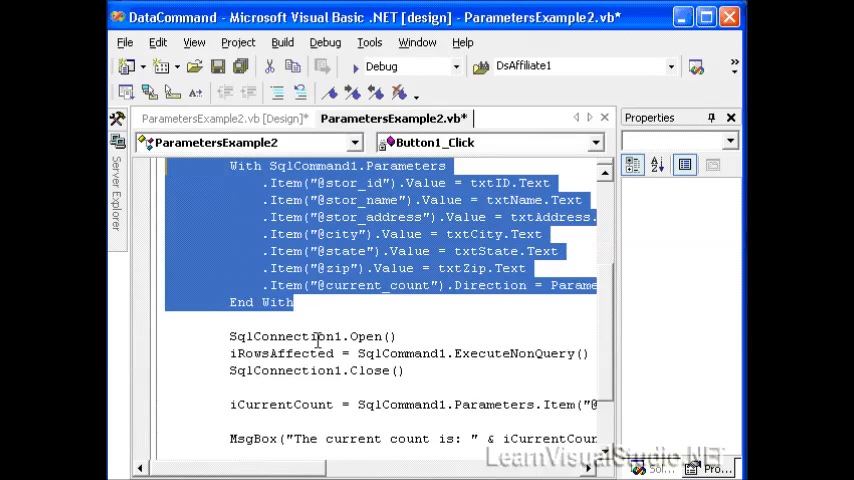
scroll("up", 3)
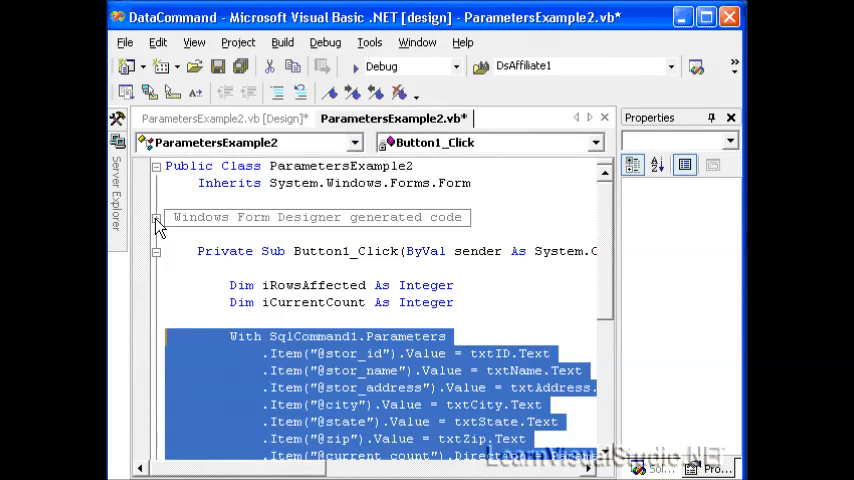
Expand the Windows Form Designer generated code region to the SqlCommand1 initialization lines.
left_click(156, 220)
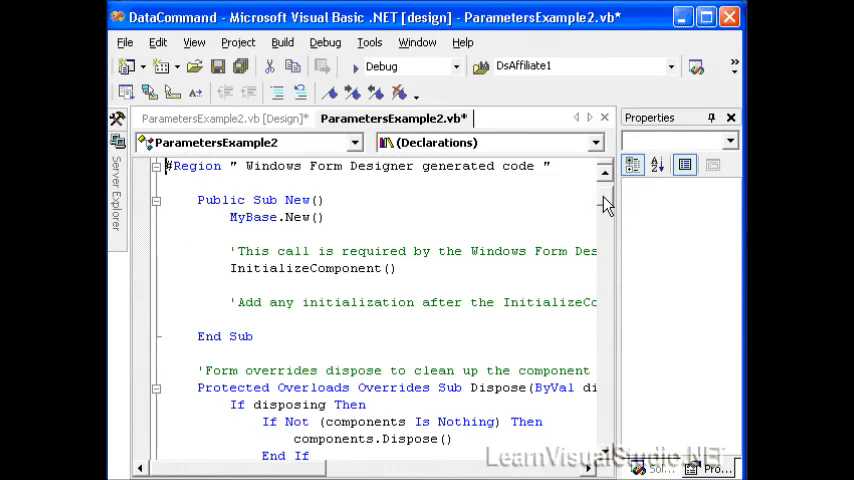
mouse_move(318, 170)
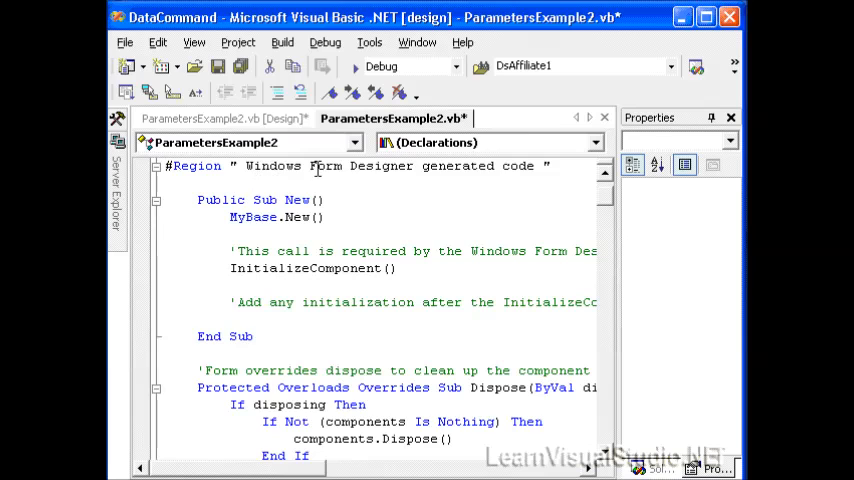
scroll("down", 3)
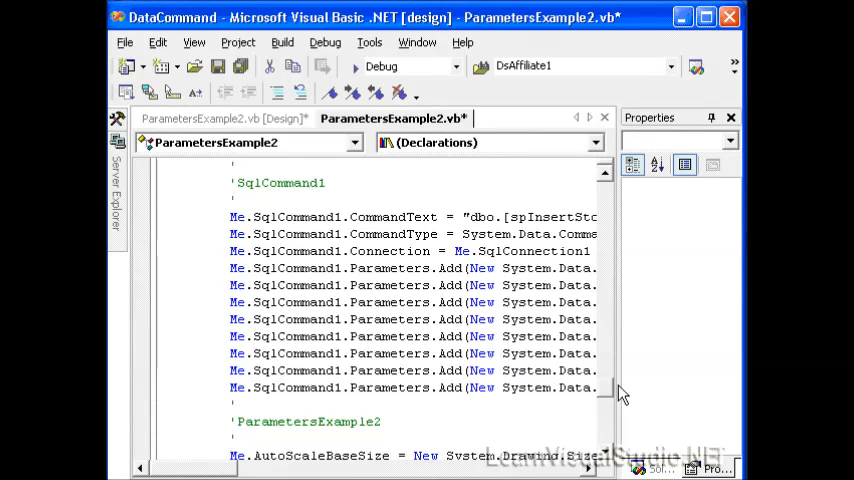
mouse_move(470, 368)
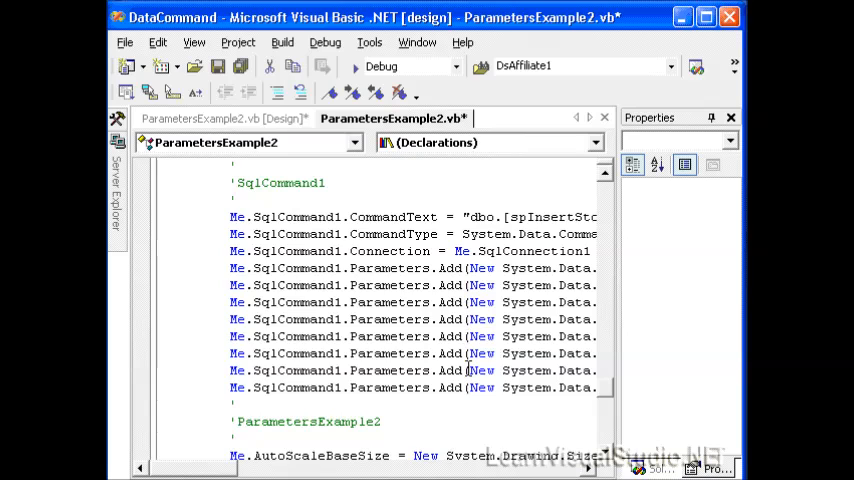
scroll("down", 3)
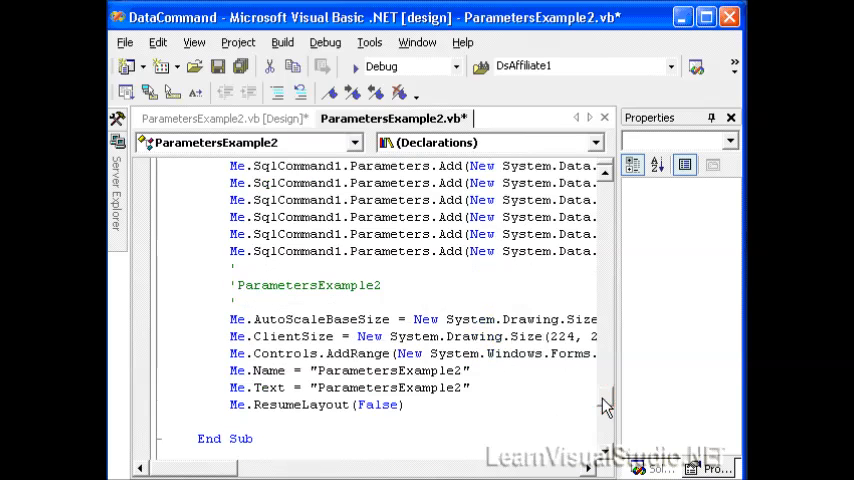
scroll("up", 3)
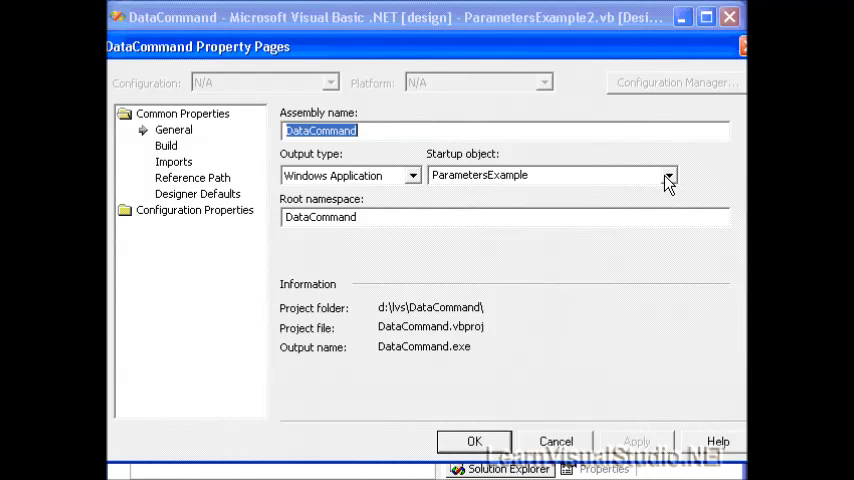
Set the Startup object to ParametersExample2 in the General property page and apply it.
left_click(668, 176)
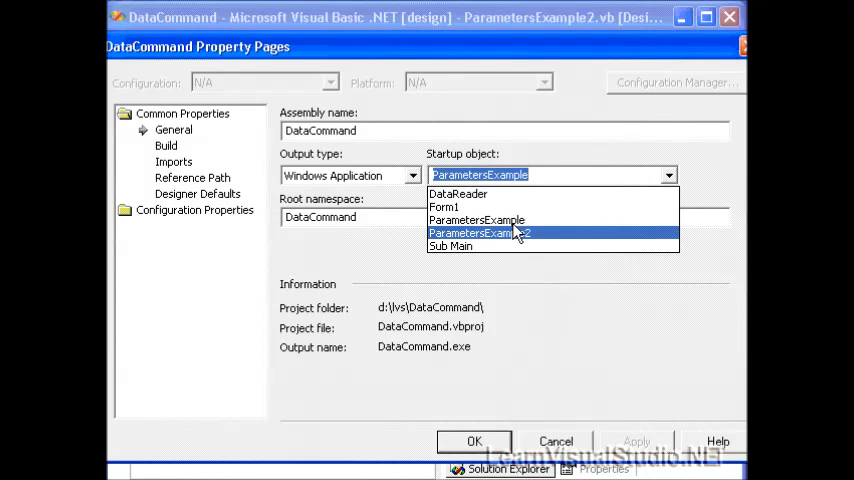
left_click(480, 232)
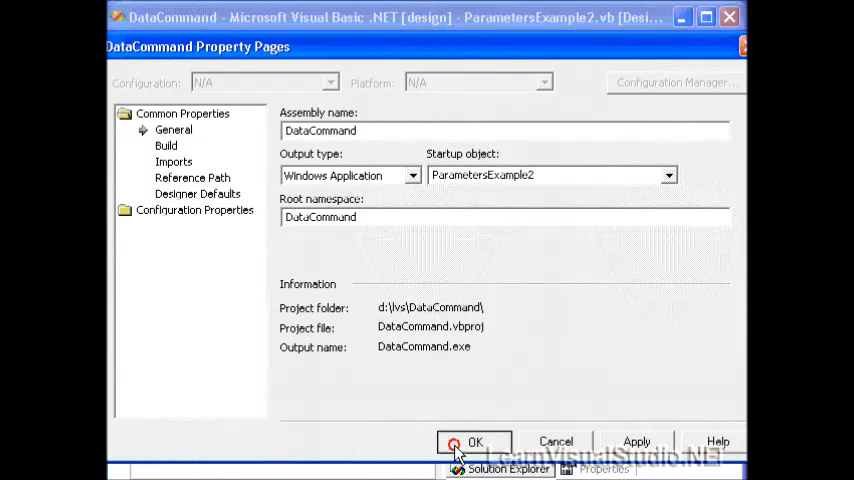
left_click(474, 442)
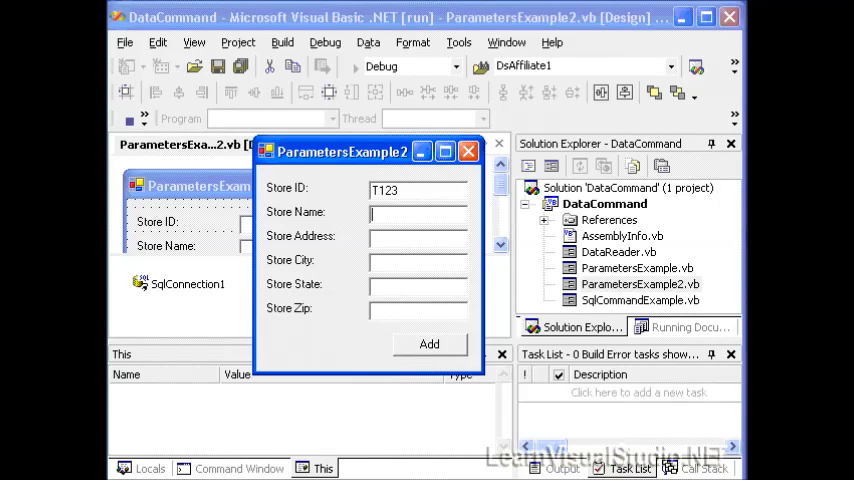
Enter the new store's name 'Pub' for store T123 in the running form.
type("Pub")
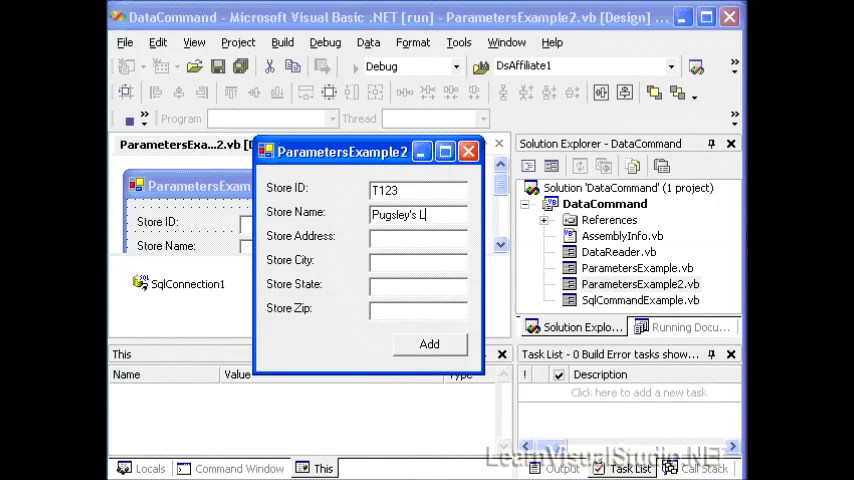
left_click(468, 152)
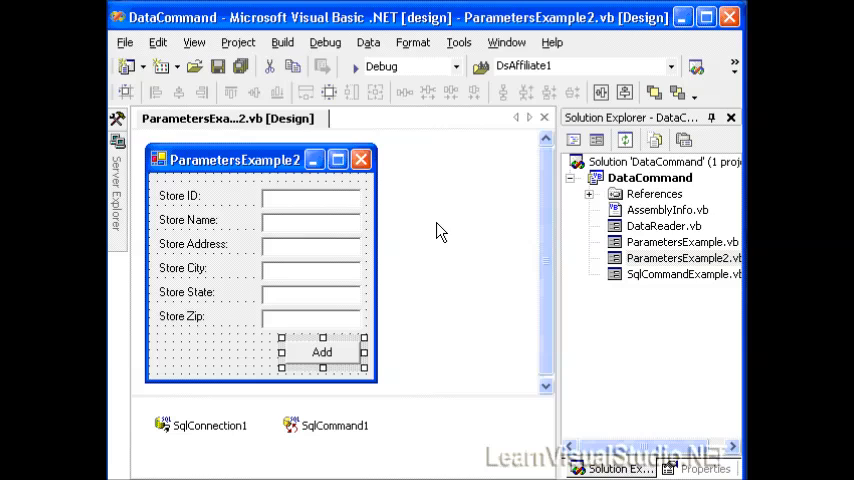
mouse_move(290, 204)
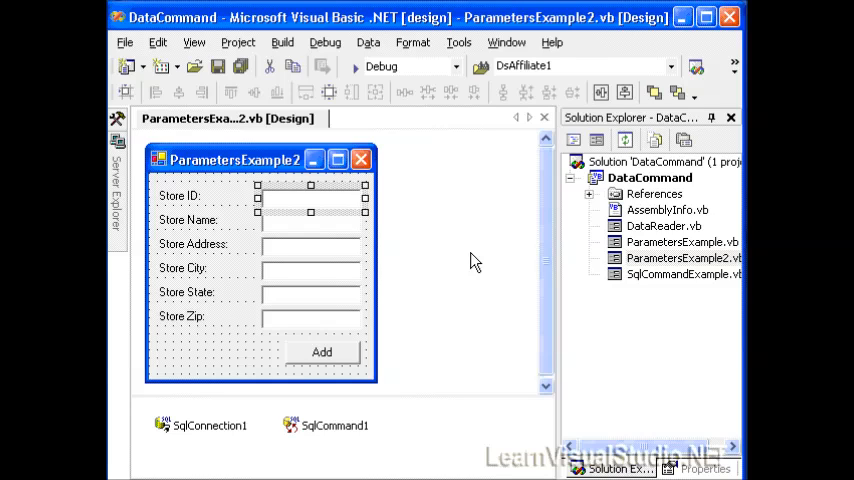
mouse_move(362, 362)
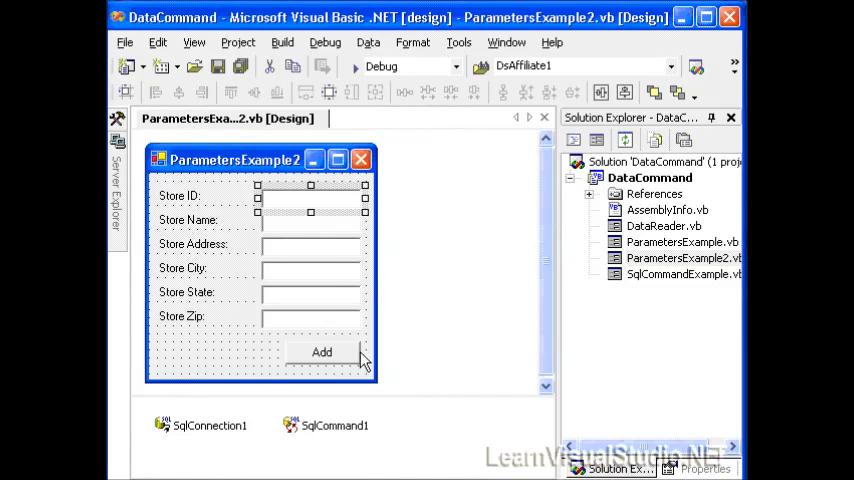
mouse_move(324, 432)
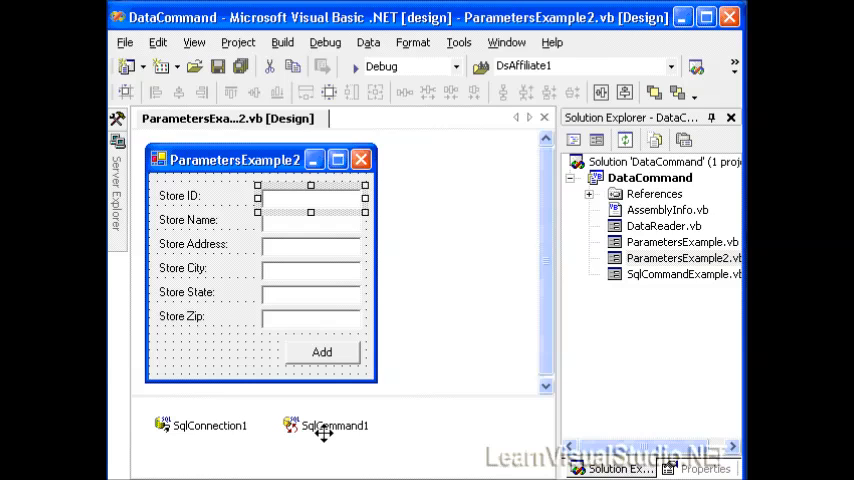
mouse_move(364, 192)
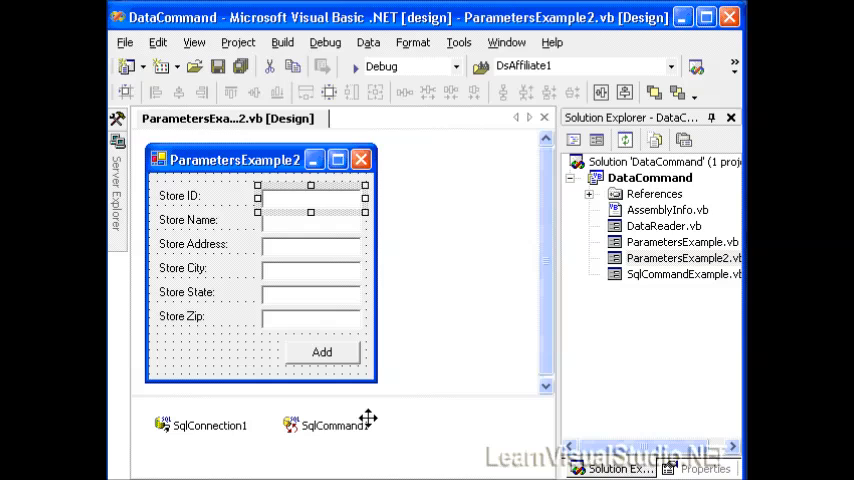
mouse_move(338, 384)
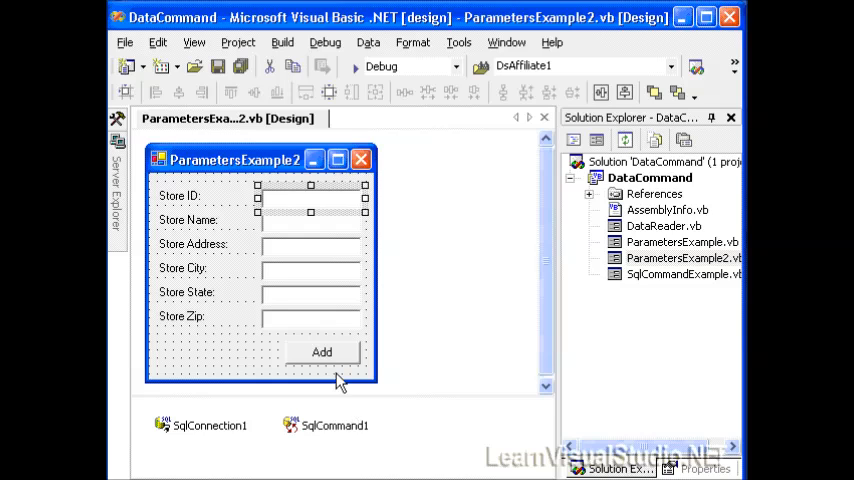